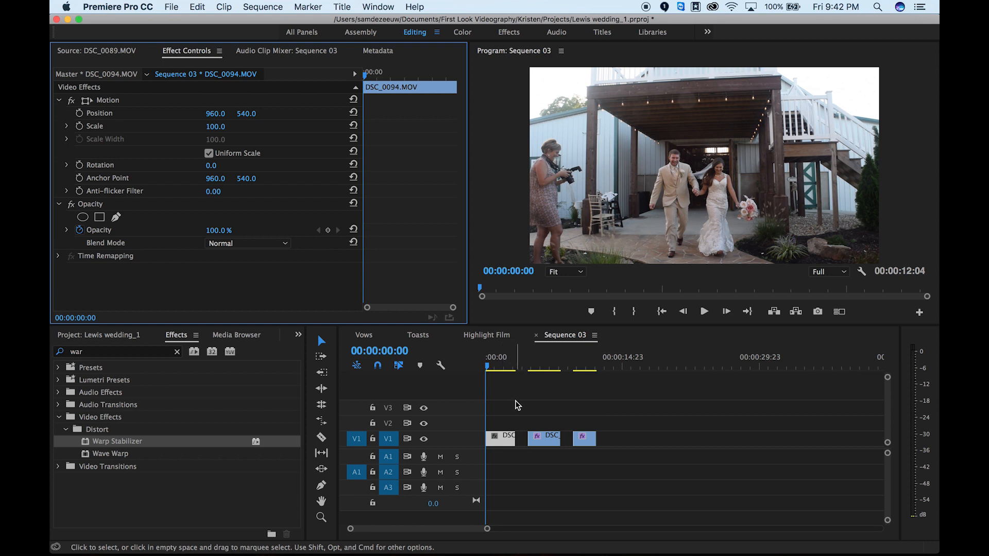
Preview the shaky opening and second clips before stabilizing, returning to the sequence start.
click(499, 366)
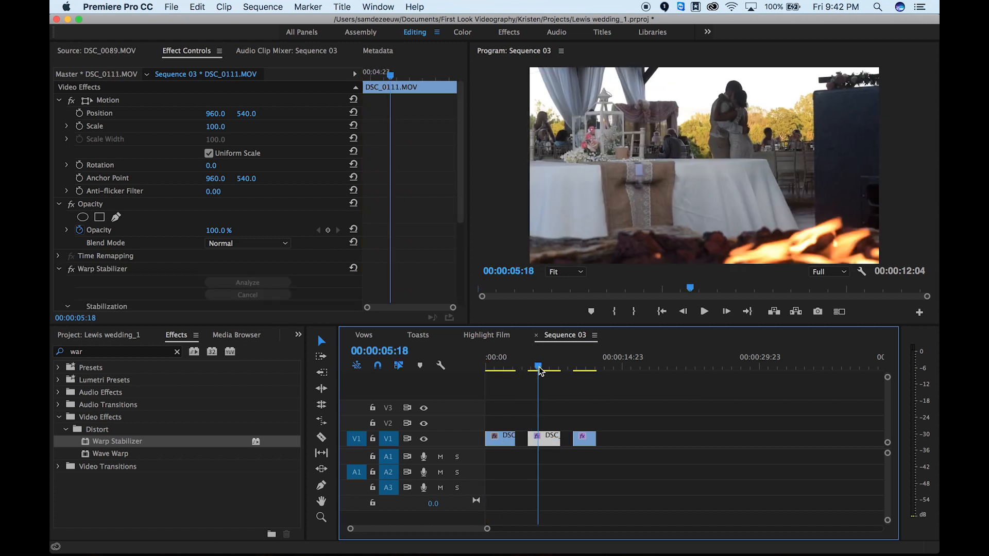
click(583, 367)
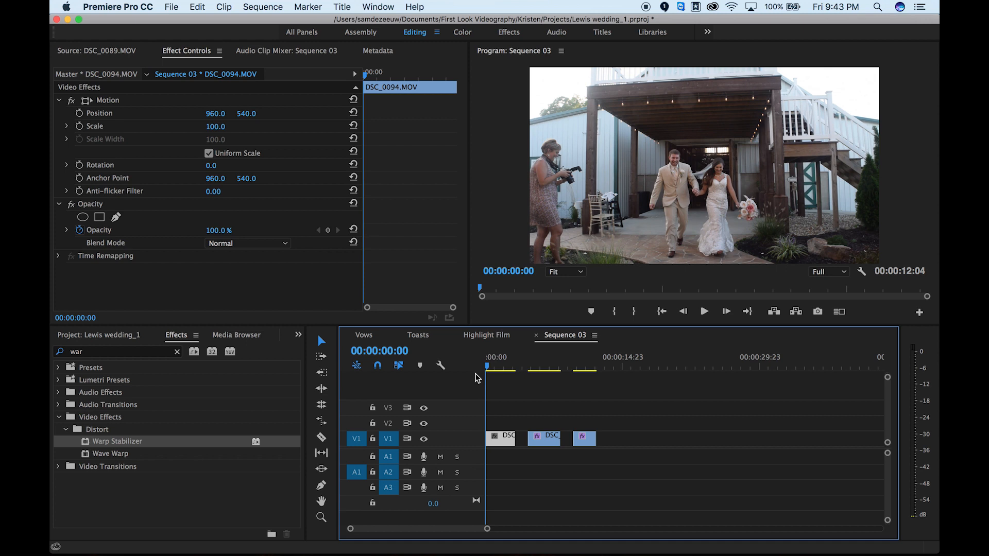
click(704, 311)
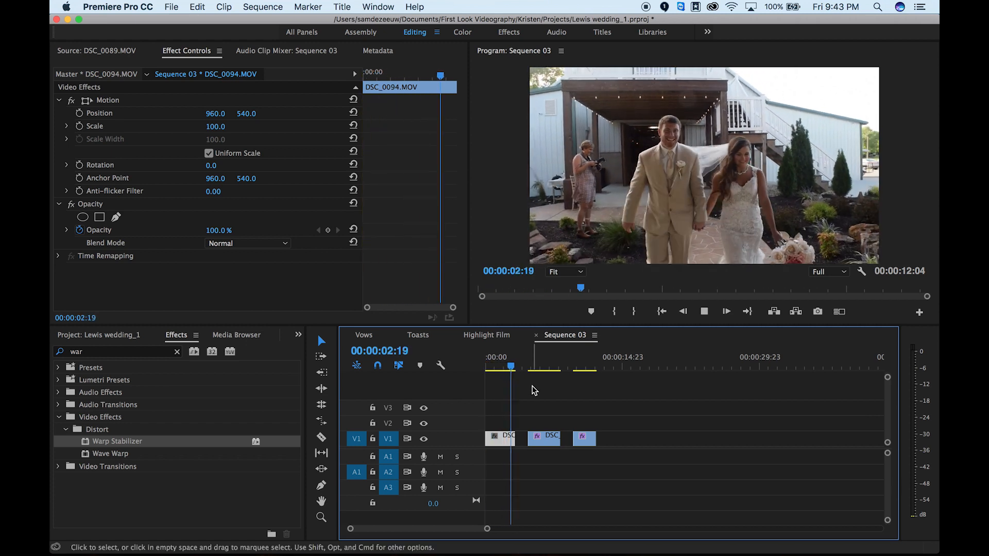
click(495, 366)
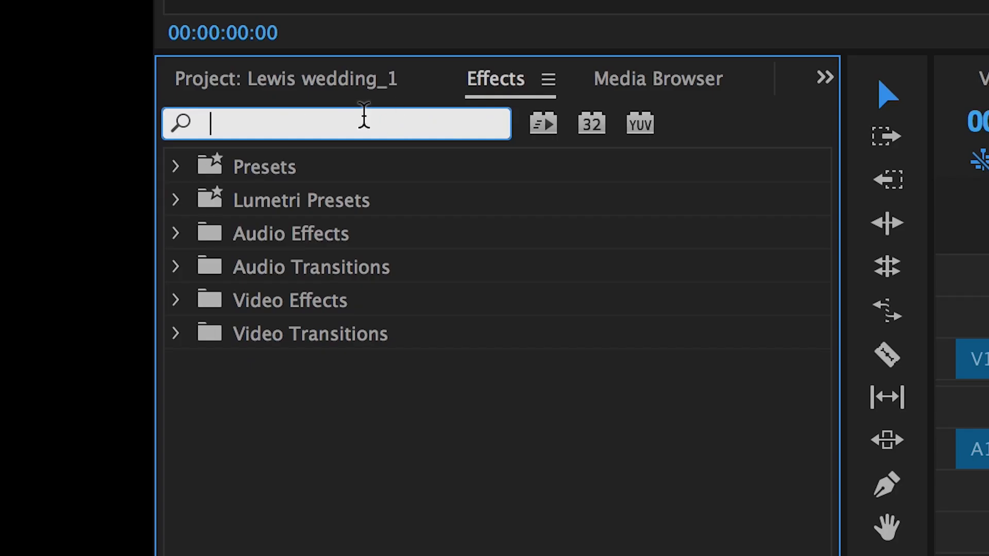
Find Warp Stabilizer by searching 'warp' and review the analyzed opening clip from its start.
text(war)
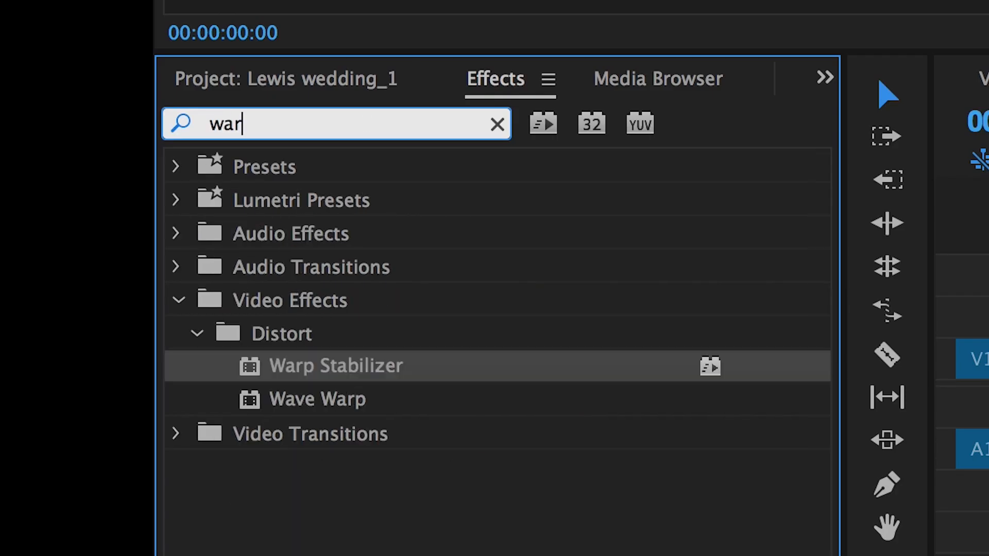
text(p)
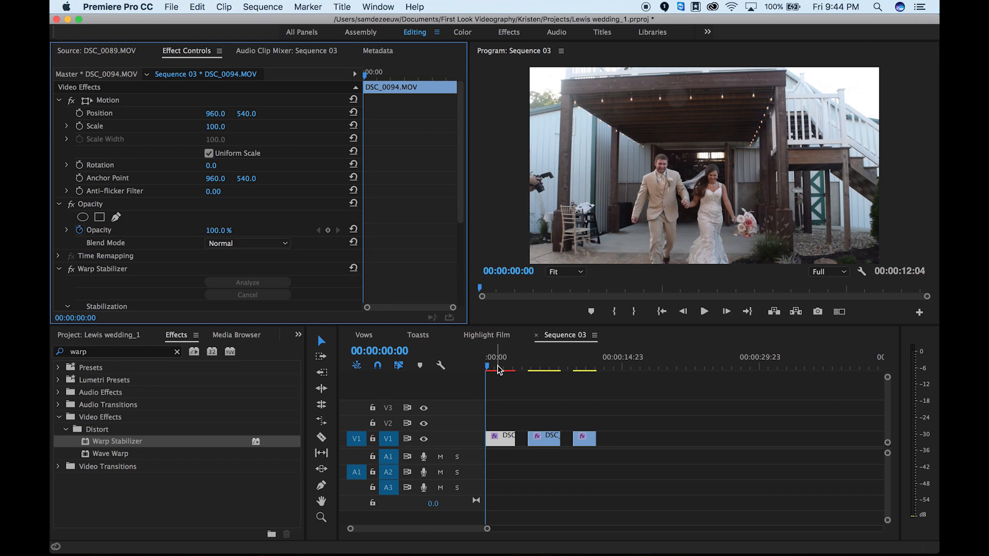
click(704, 312)
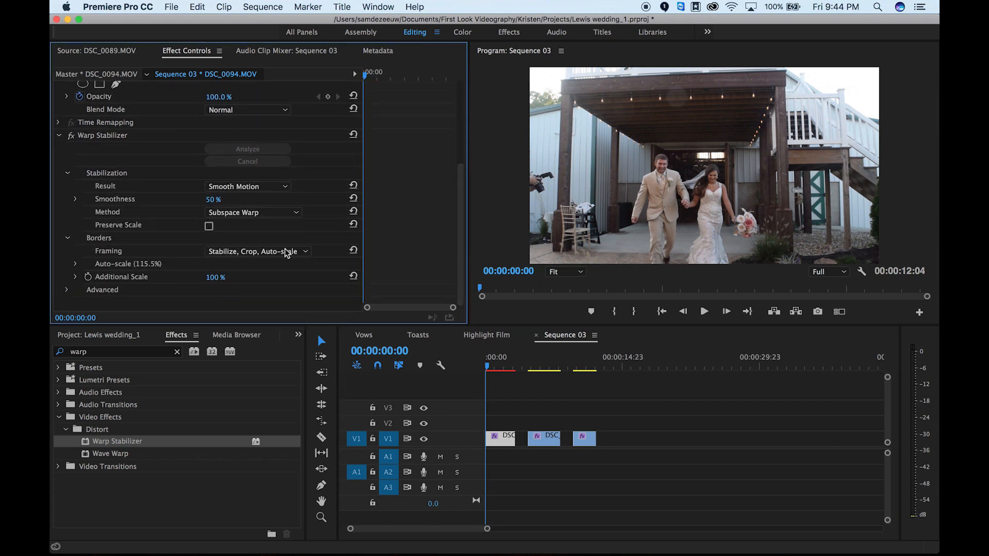
mouse_move(140, 268)
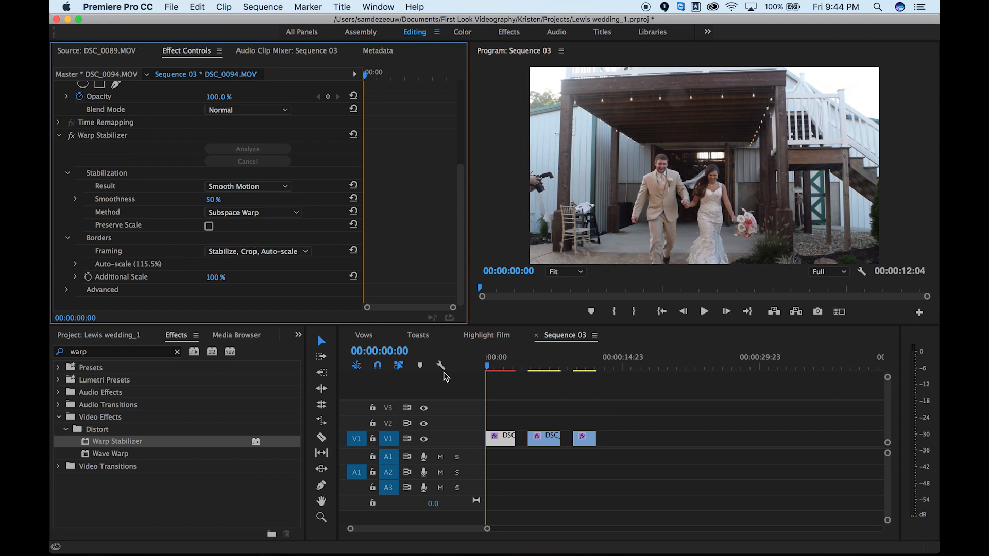
Play through the fire-pit clip of the embracing couple and check its Warp Stabilizer settings.
click(550, 366)
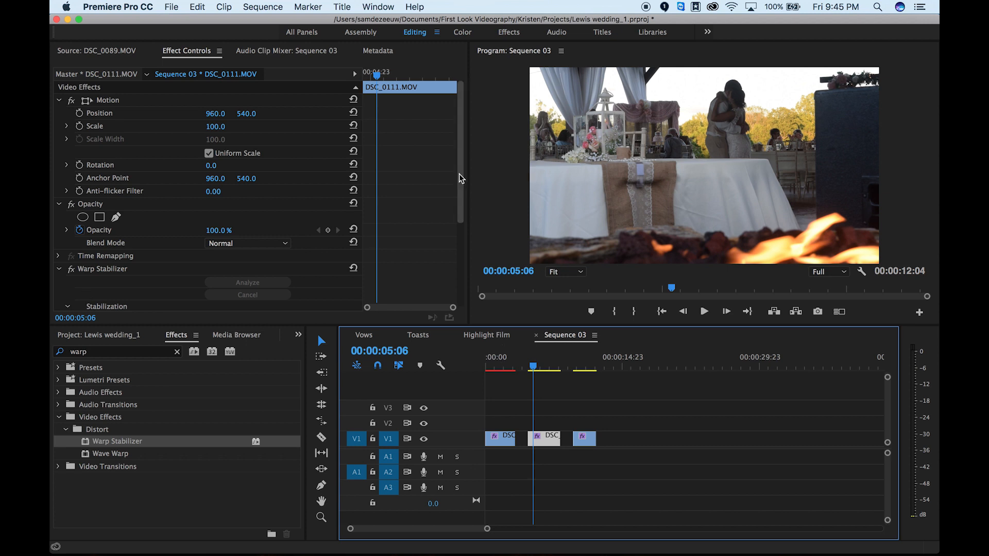
scroll(down, 3)
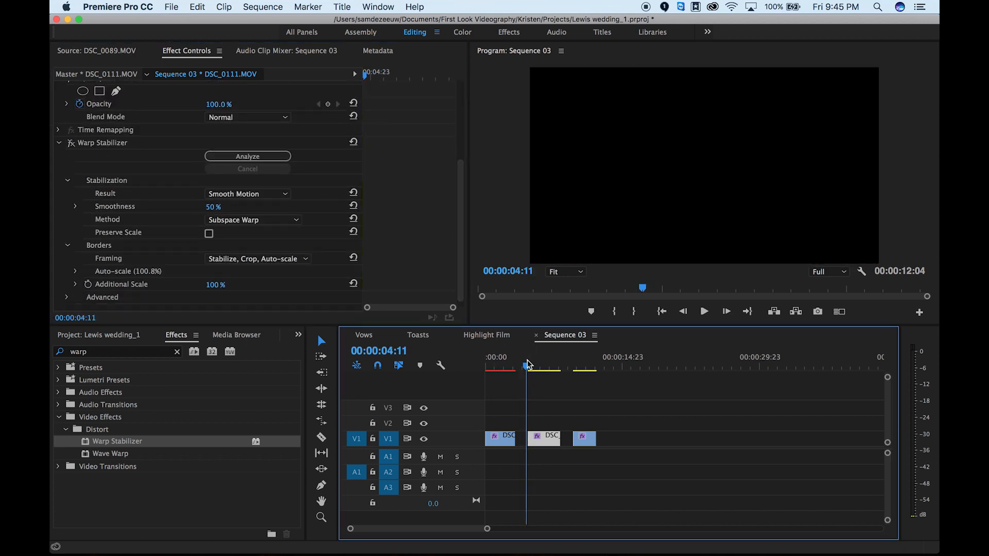
click(704, 311)
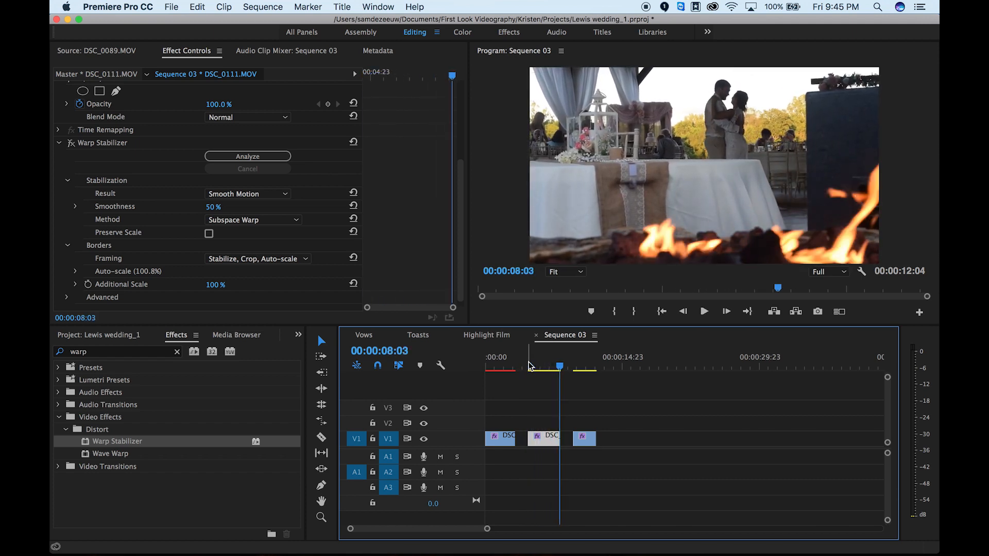
click(704, 311)
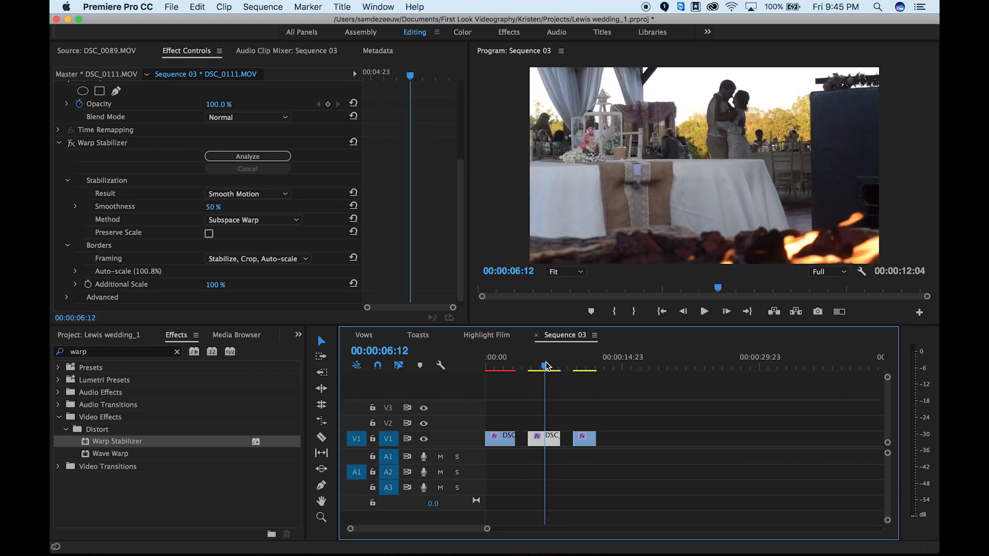
click(533, 366)
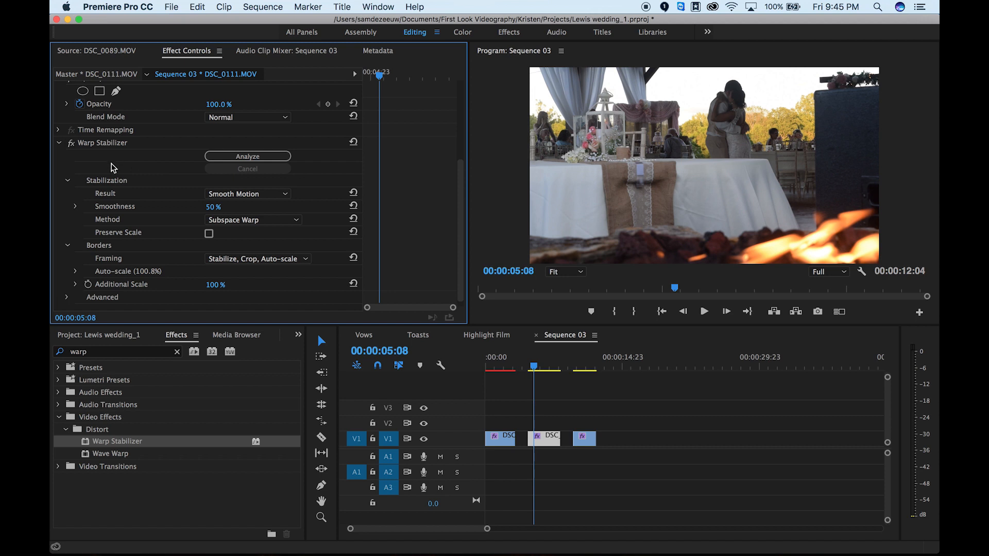
mouse_move(415, 389)
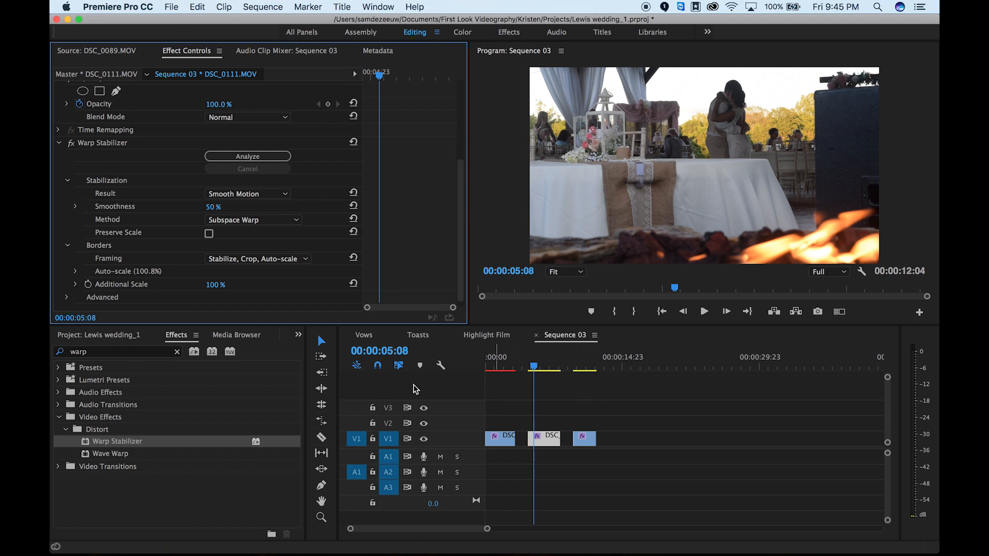
mouse_move(182, 227)
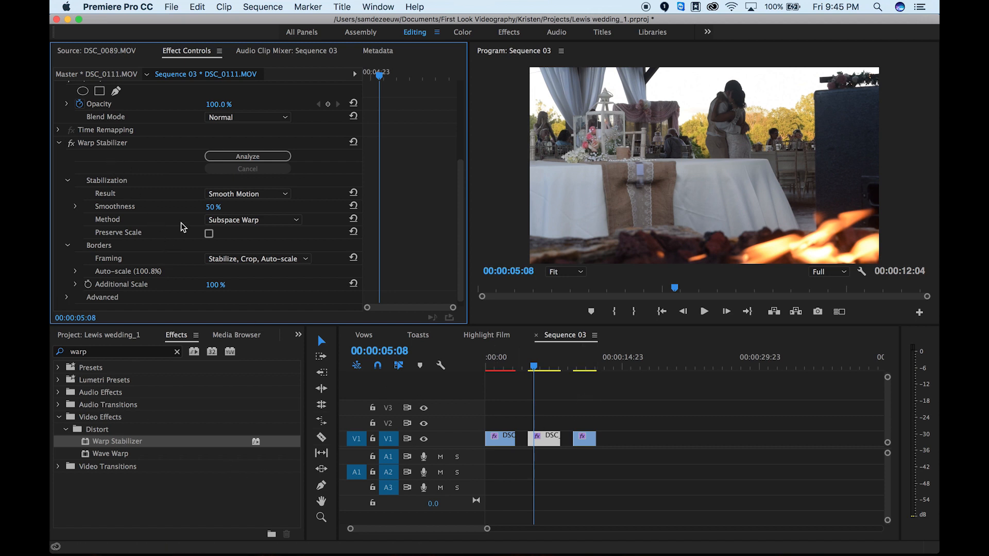
mouse_move(104, 202)
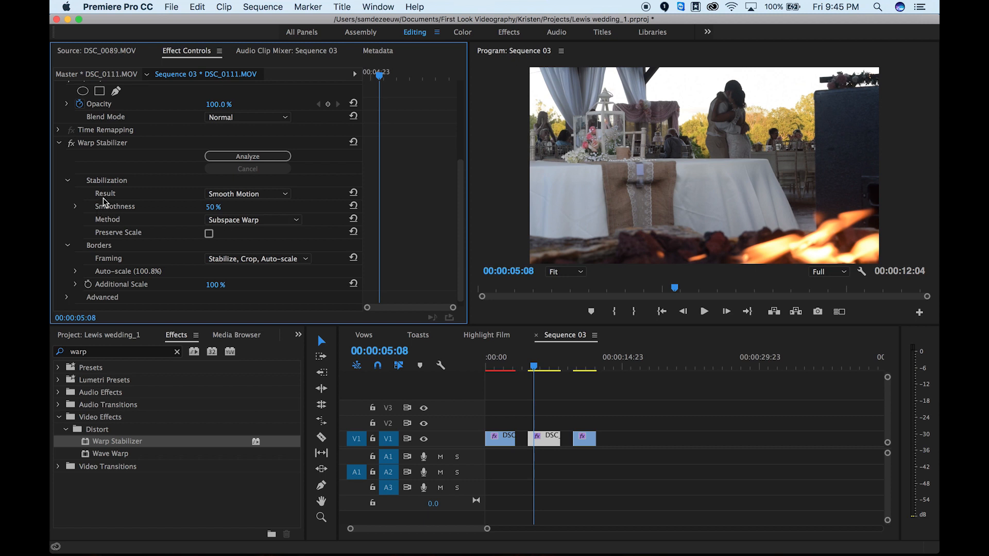
Save the project and set the fire-pit clip's stabilization result to No Motion.
key(cmd+s)
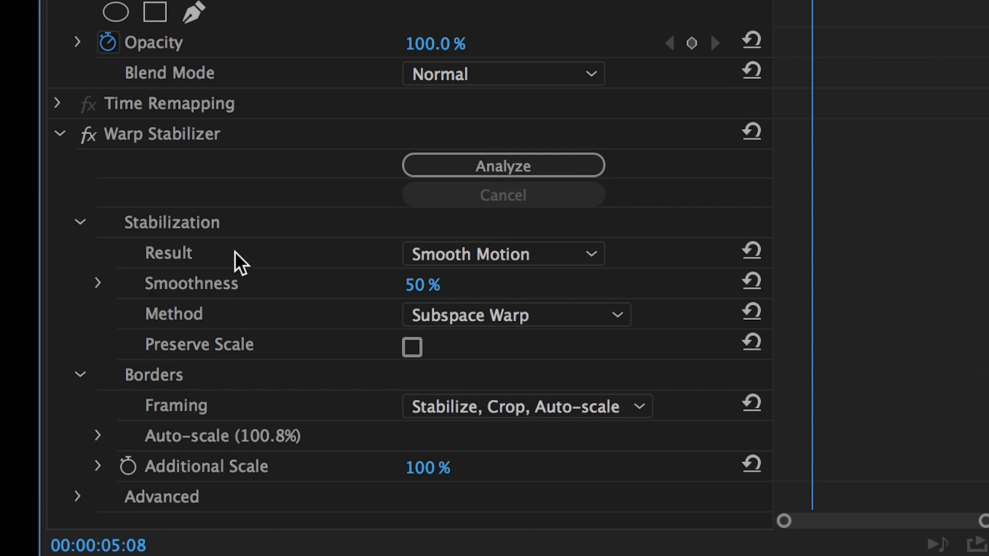
mouse_move(492, 254)
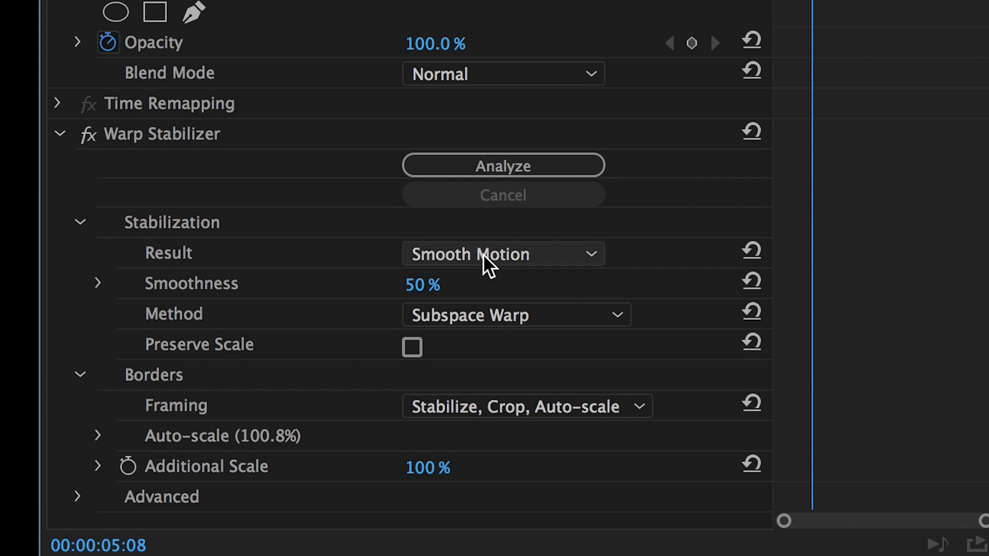
mouse_move(488, 267)
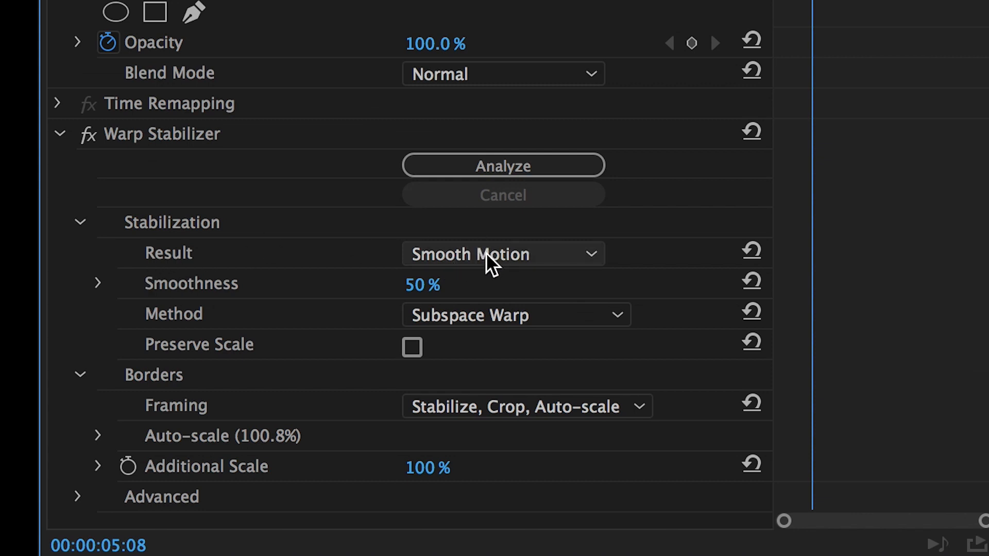
mouse_move(551, 266)
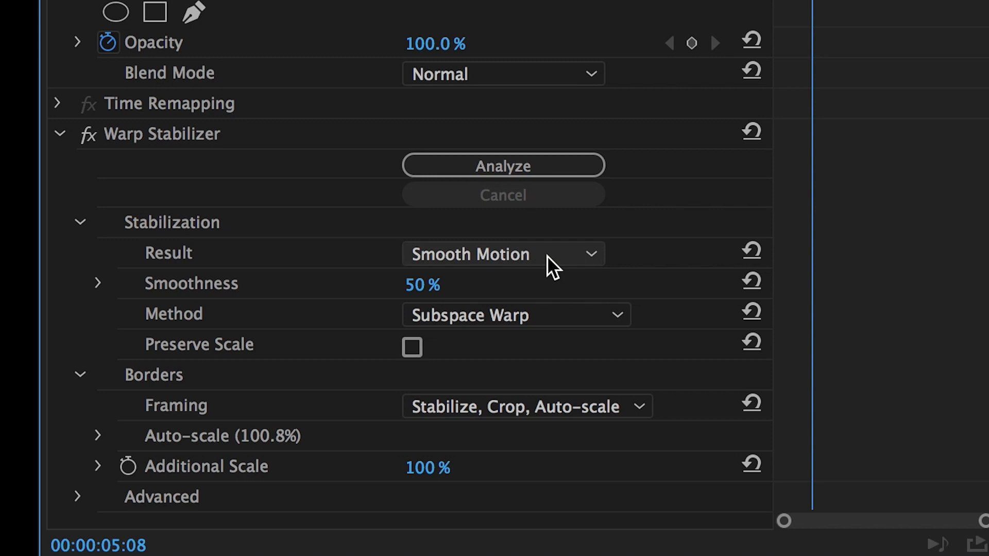
click(502, 253)
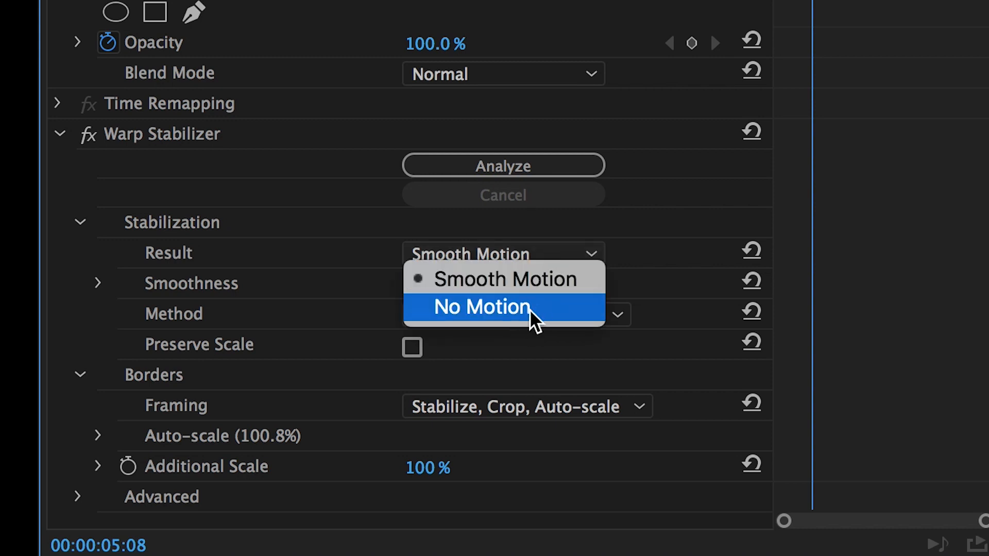
click(482, 307)
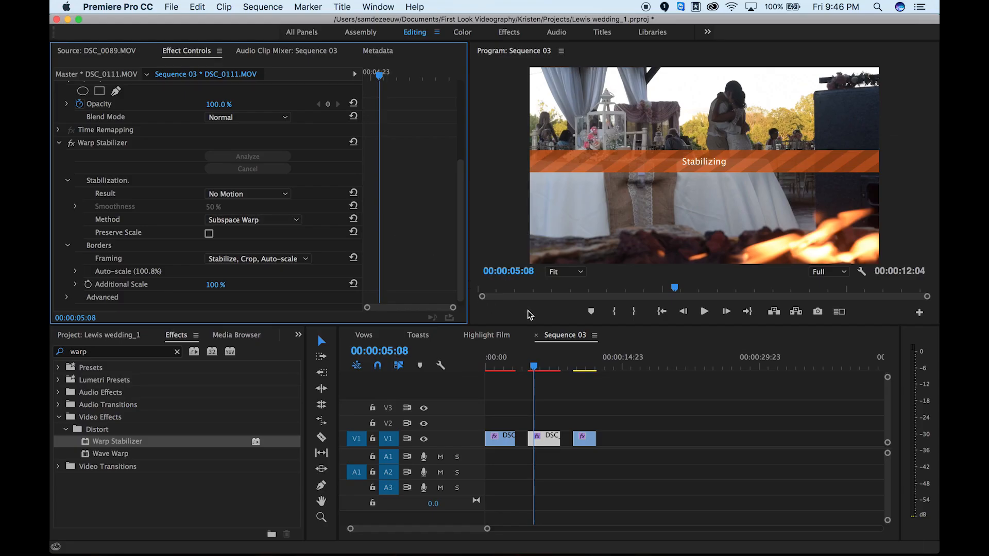
click(528, 367)
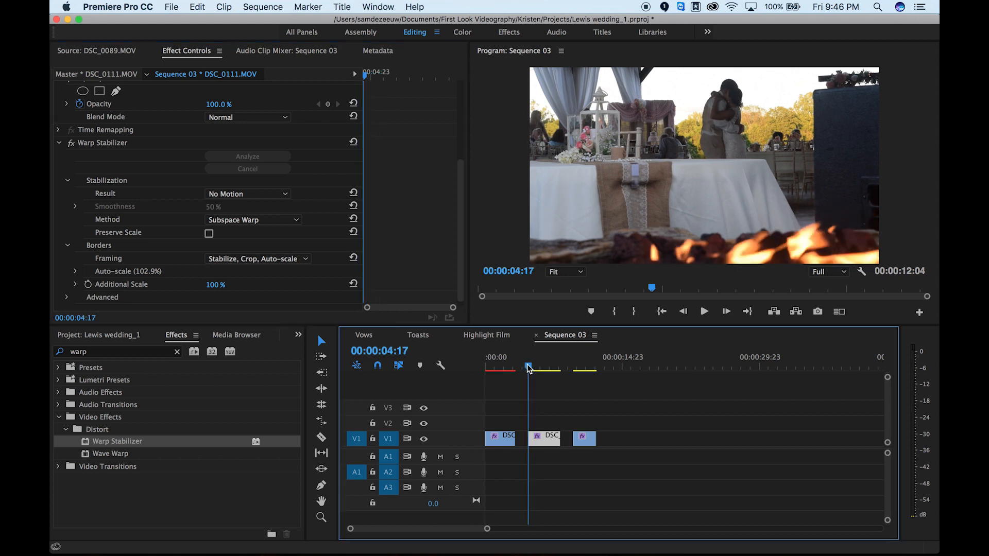
Scrub and play the re-stabilized fire-pit clip to check its steadiness.
click(704, 311)
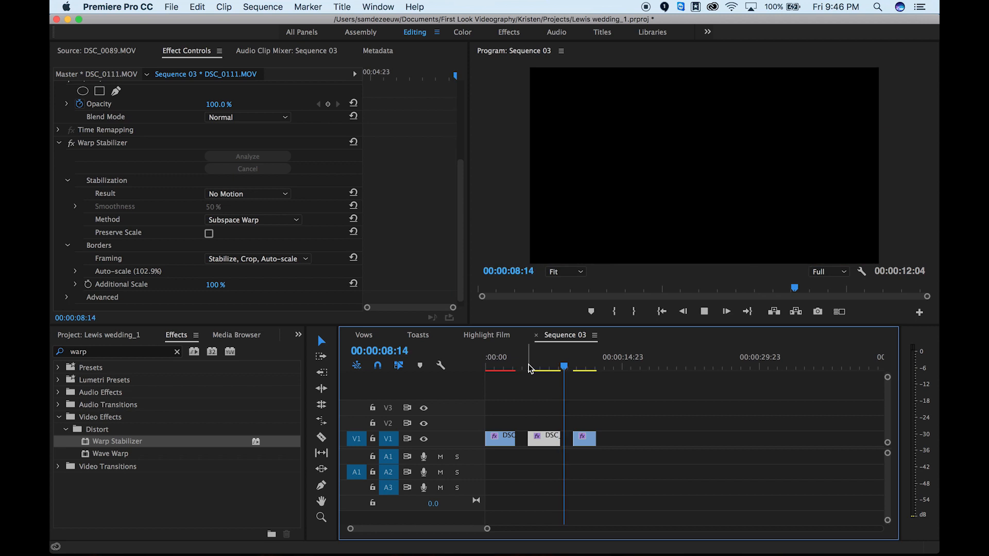
click(537, 366)
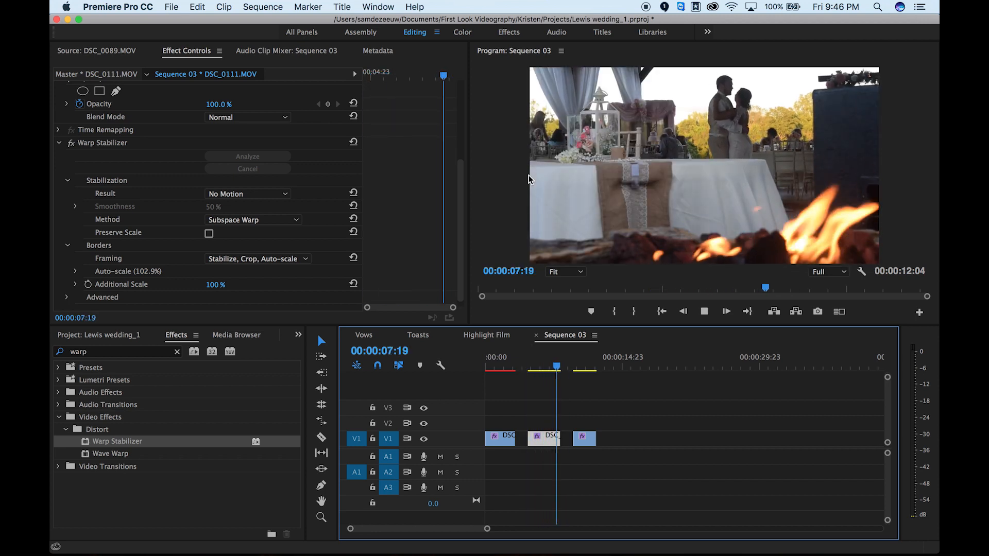
drag(556, 366, 527, 366)
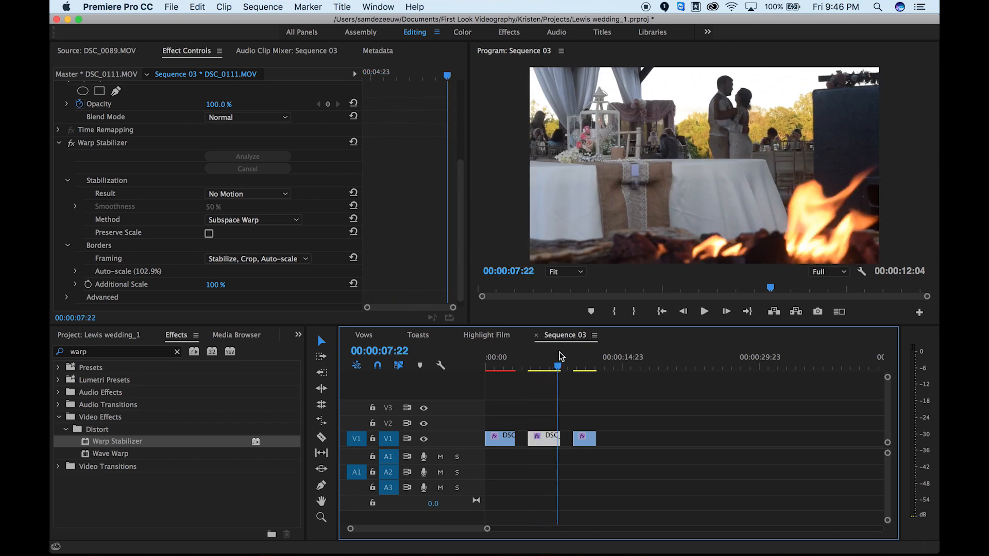
click(546, 357)
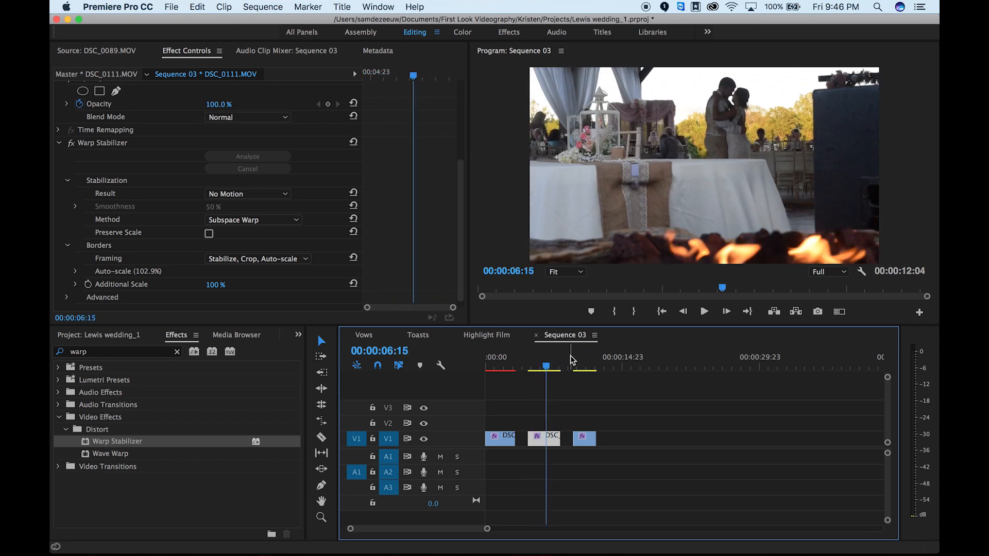
click(572, 366)
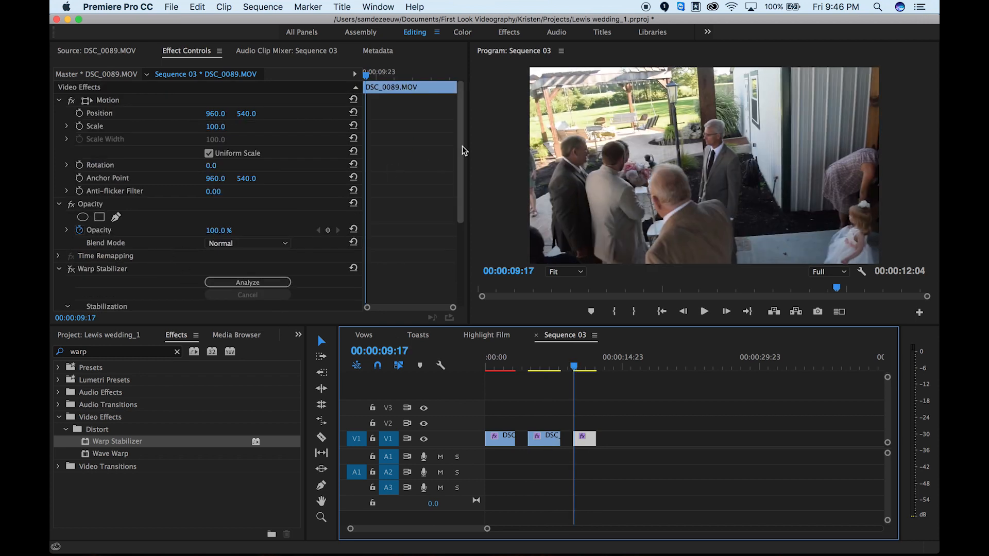
Review the analyzed guests clip DSC_0089 and bypass the stabilizer to compare with the original.
scroll(down, 3)
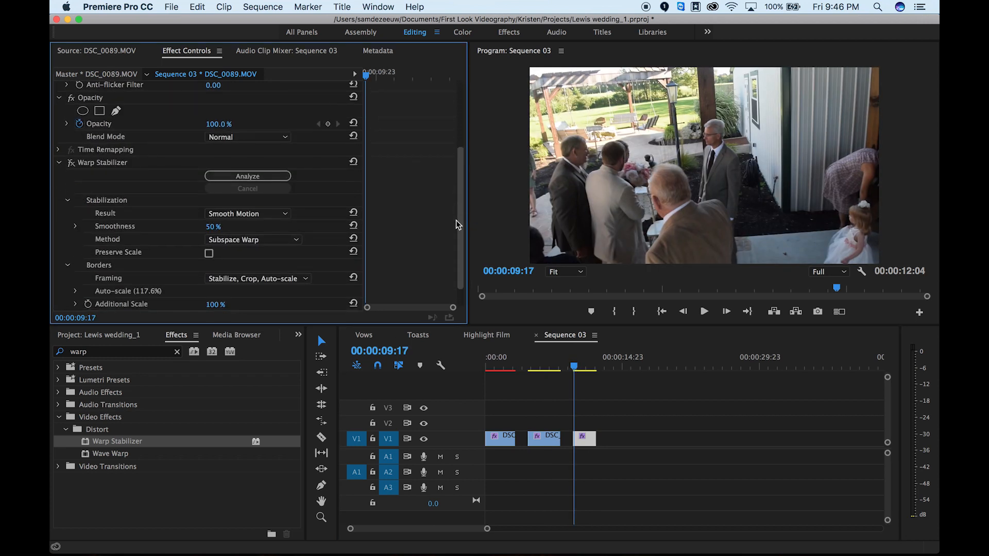
scroll(down, 3)
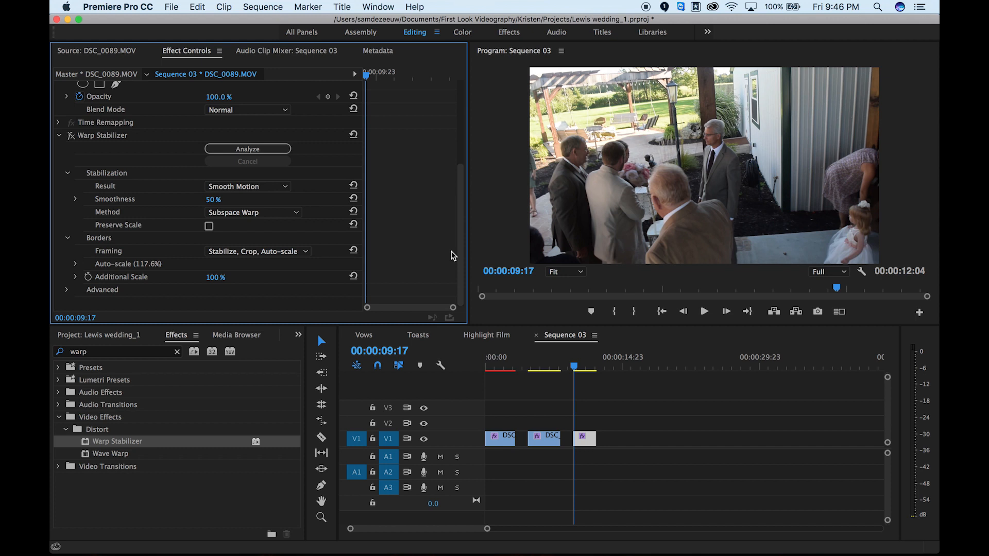
mouse_move(582, 359)
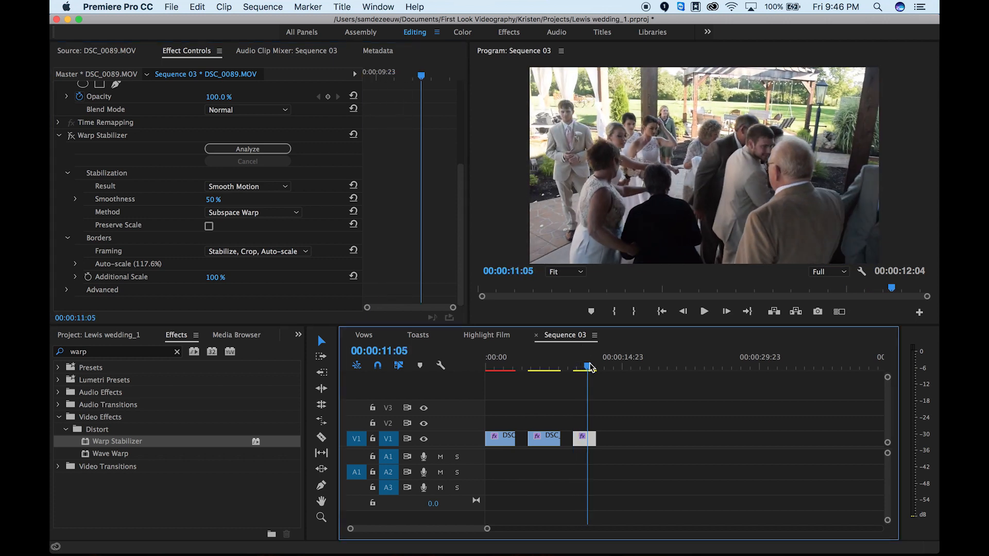
drag(589, 367, 572, 367)
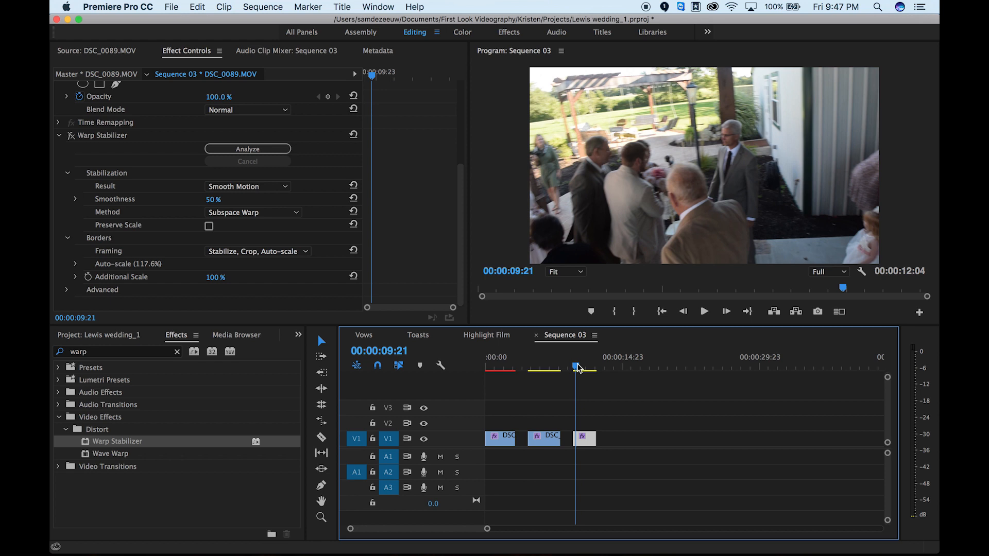
click(704, 311)
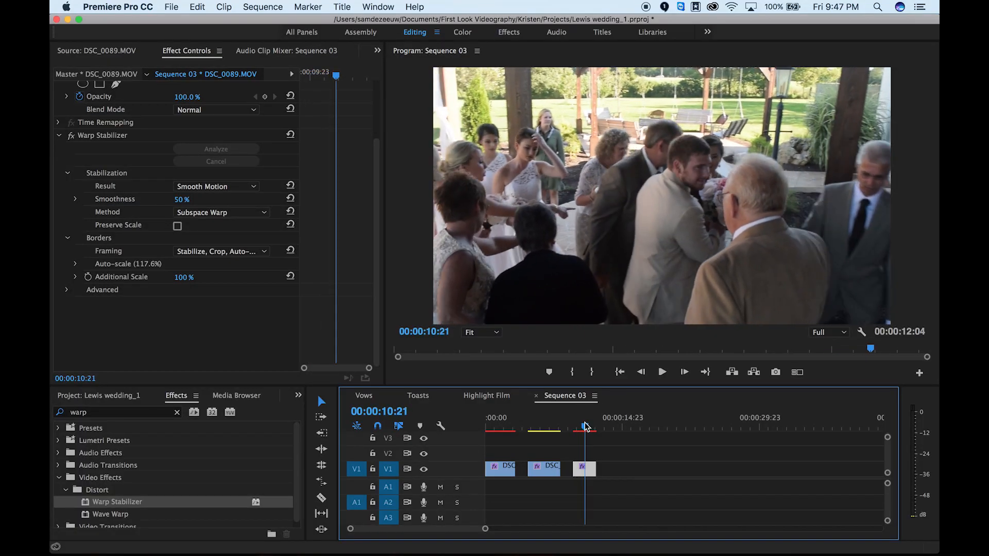
click(660, 372)
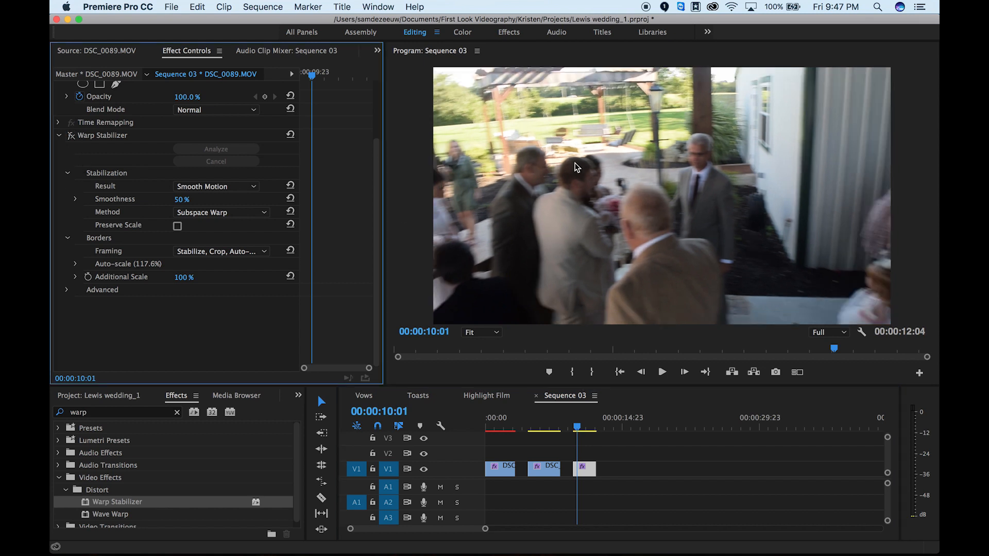
mouse_move(570, 213)
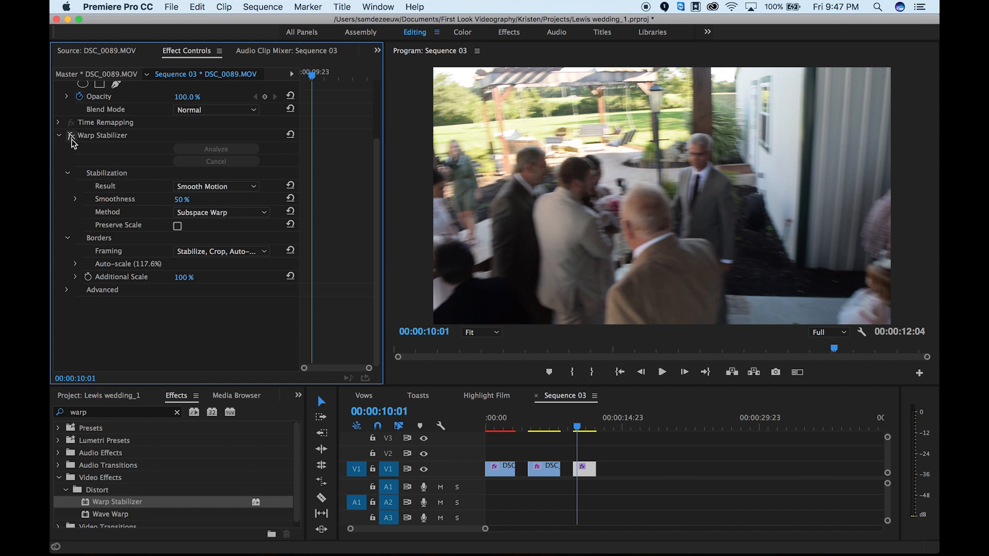
click(577, 425)
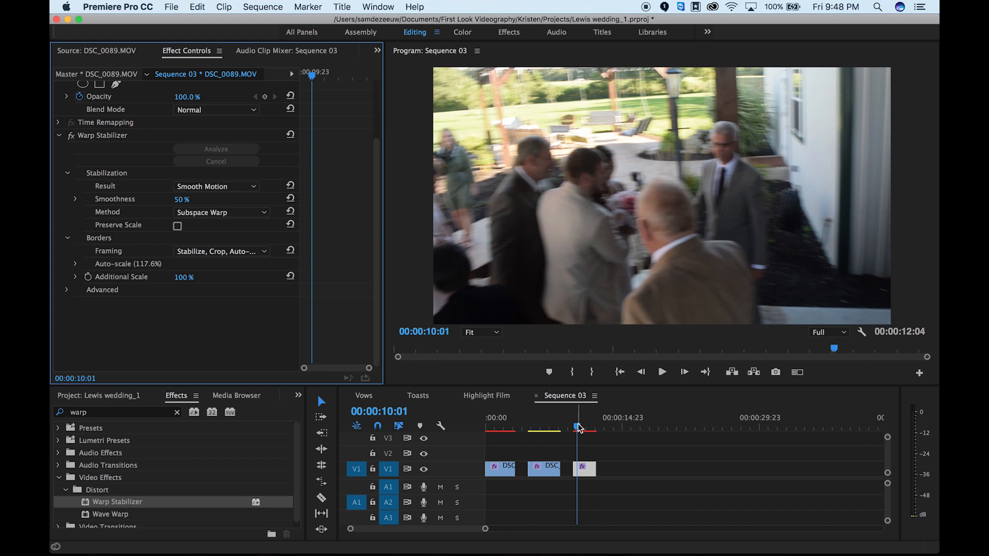
Lower the guests clip's Warp Stabilizer smoothness from 50% to 10%.
click(661, 371)
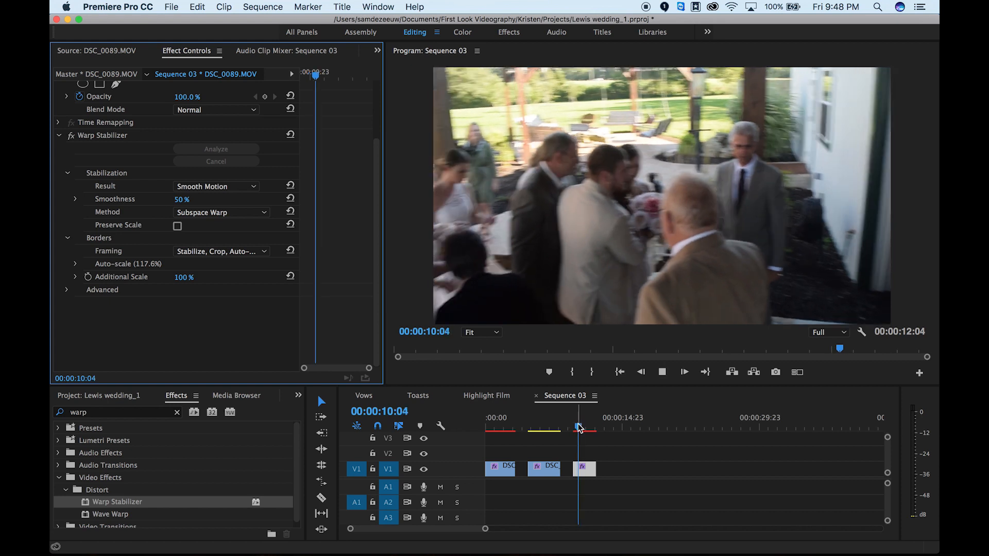
drag(577, 427, 586, 427)
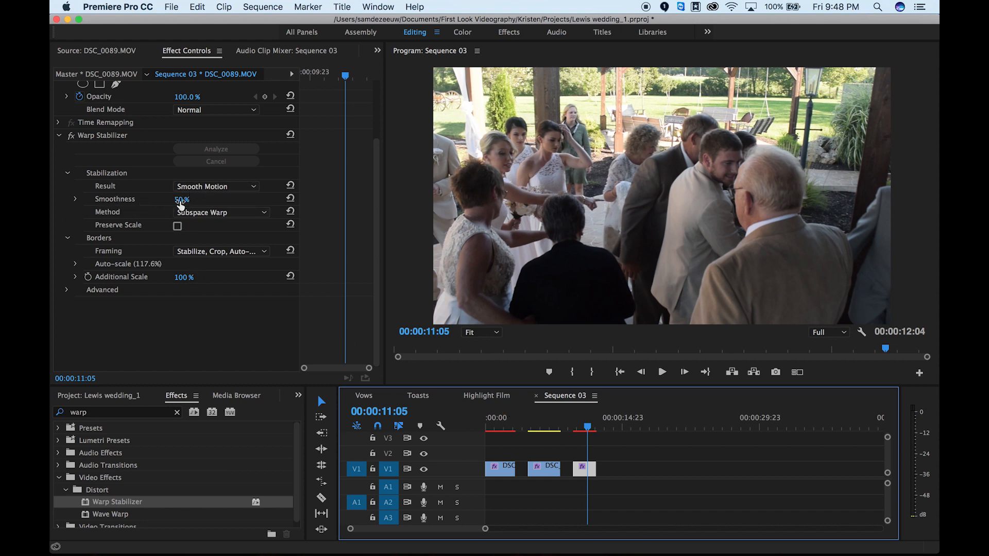
click(182, 199)
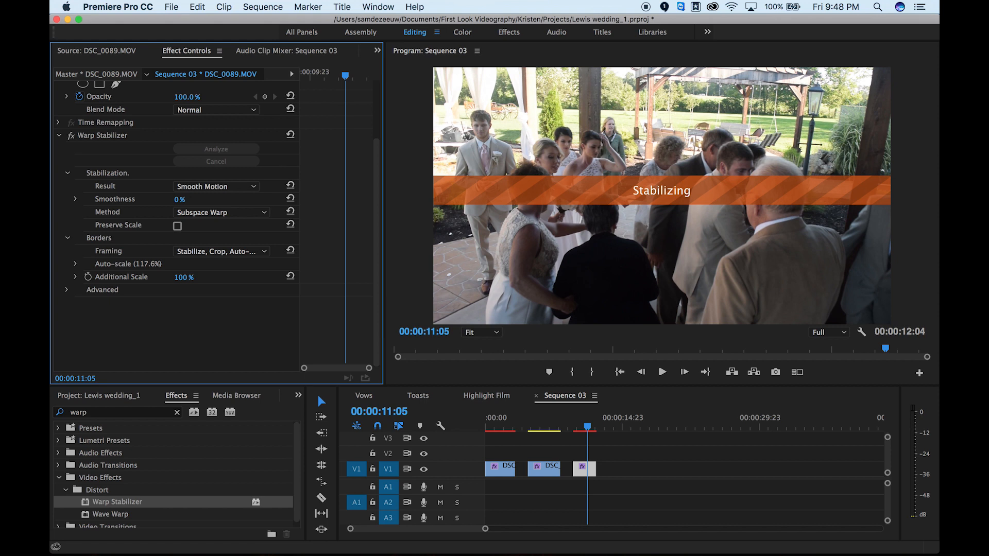
drag(182, 200, 202, 200)
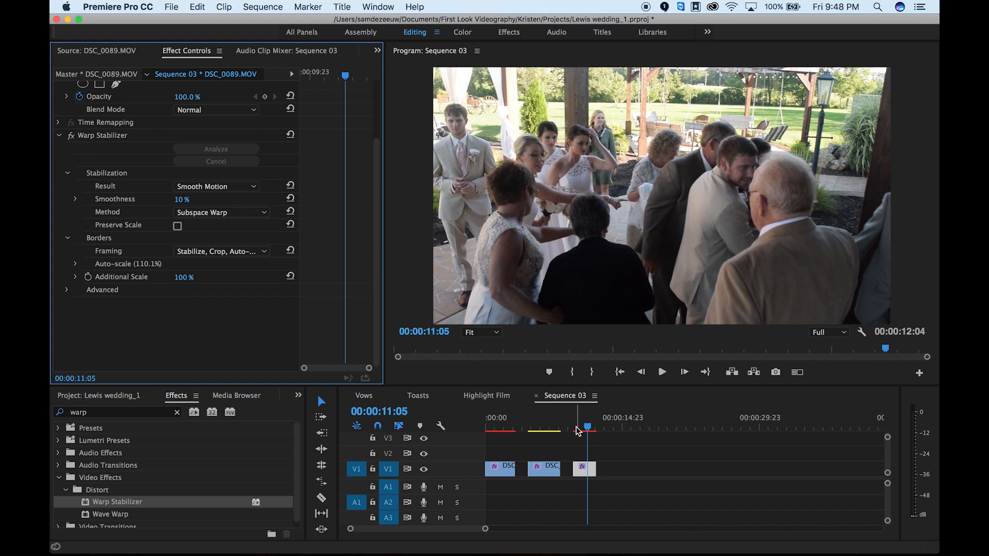
Scrub back through the re-stabilized guests clip to judge the reduced smoothing.
drag(587, 428, 576, 428)
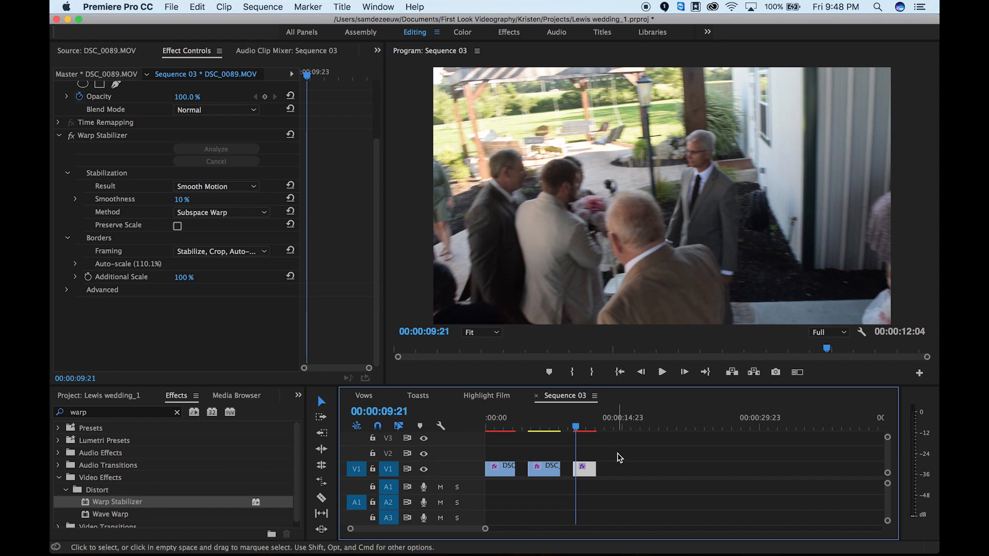
click(661, 372)
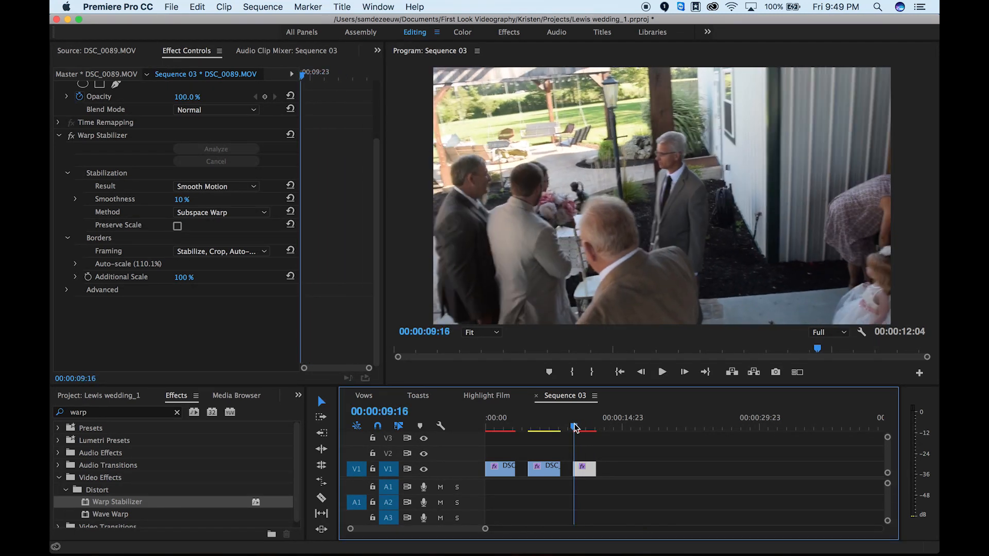
click(661, 371)
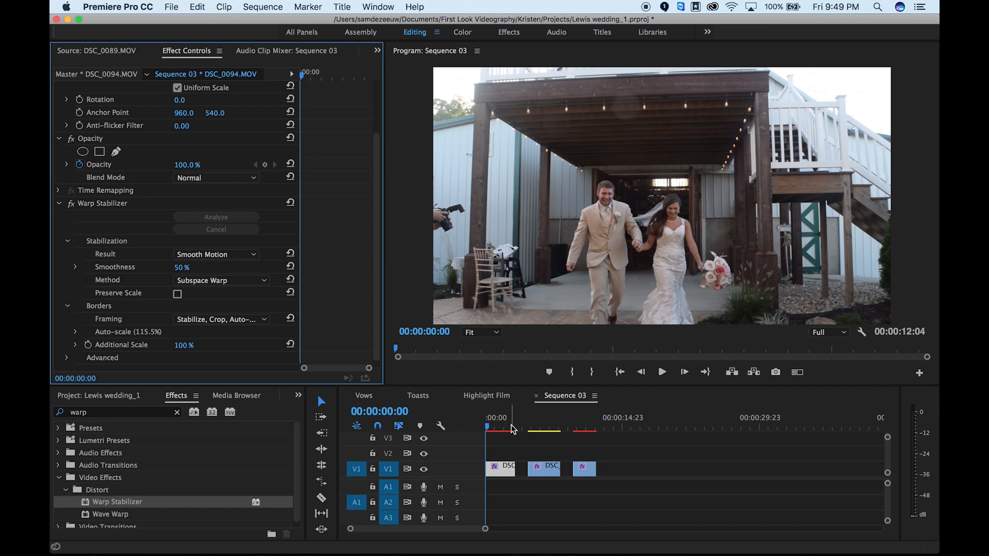
mouse_move(186, 293)
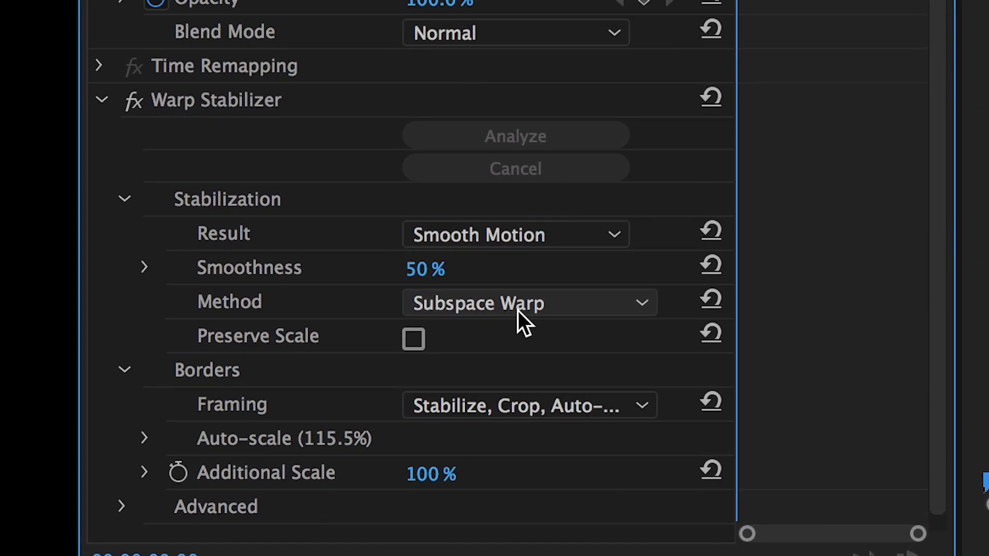
mouse_move(587, 312)
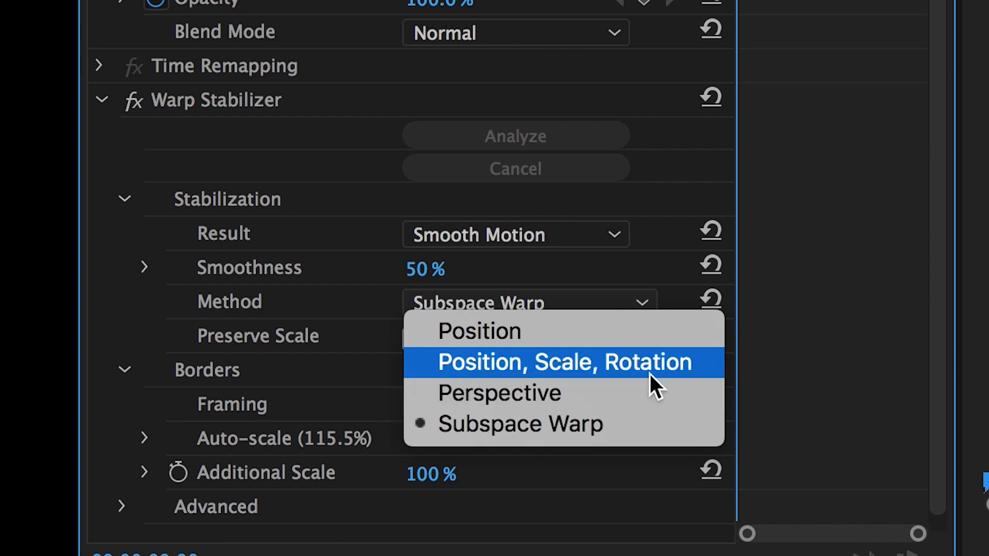
mouse_move(479, 331)
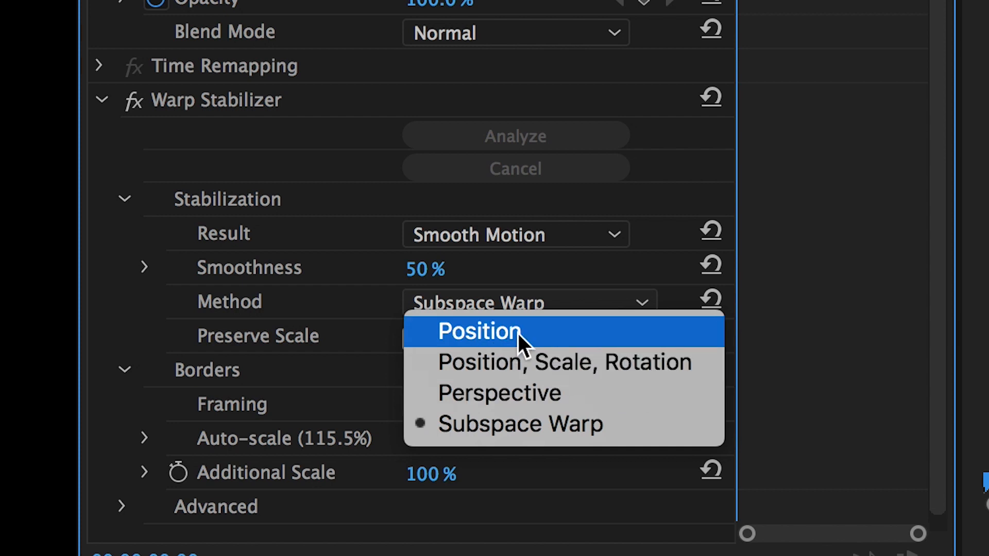
click(478, 331)
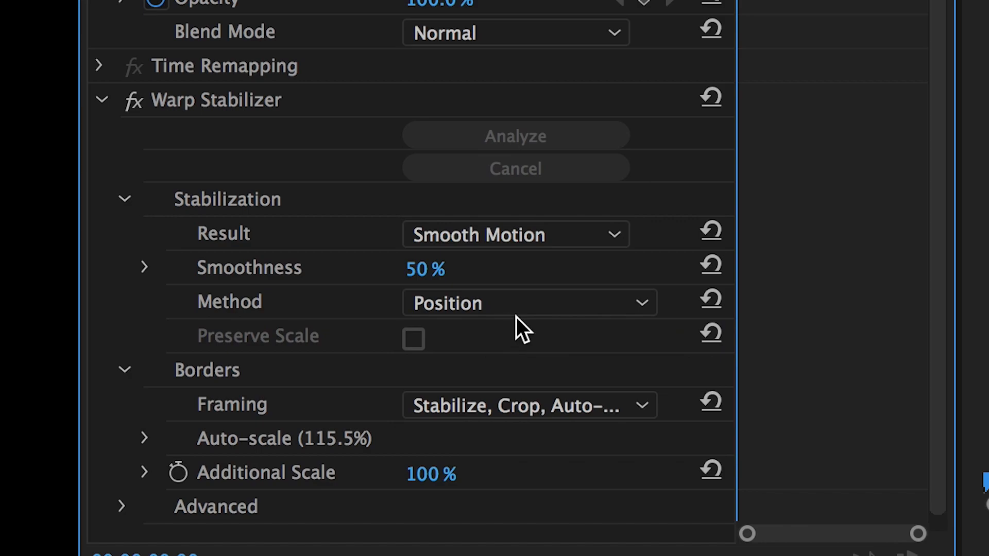
click(221, 281)
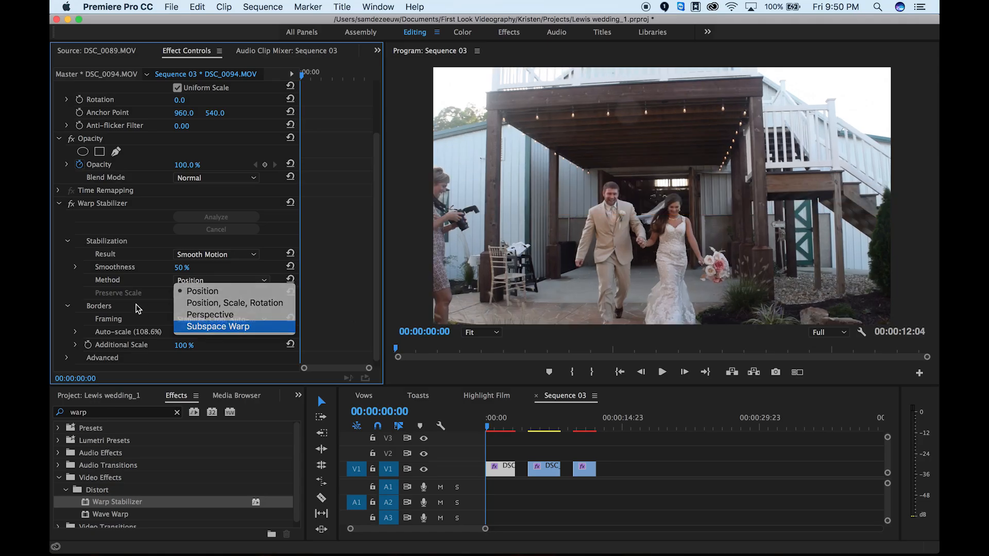
click(218, 326)
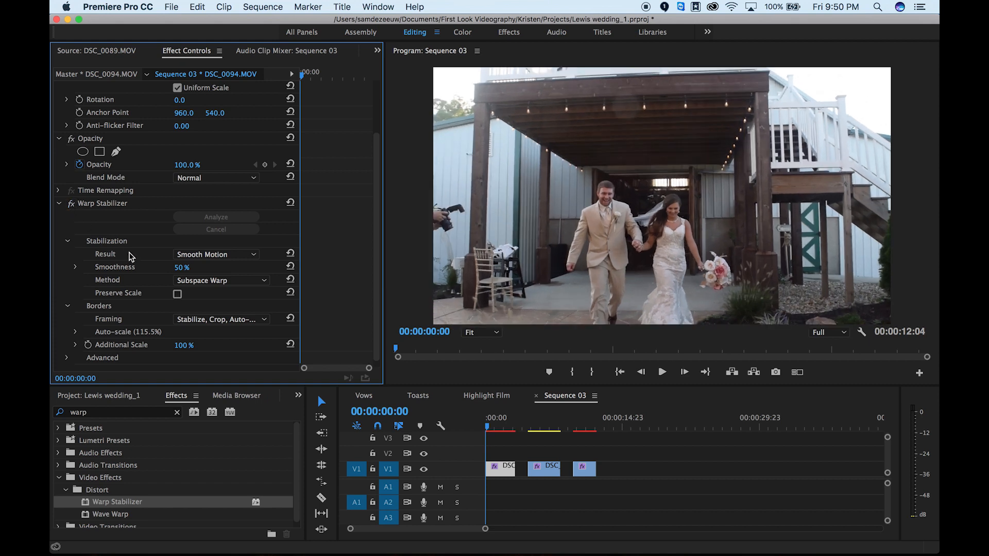
mouse_move(582, 57)
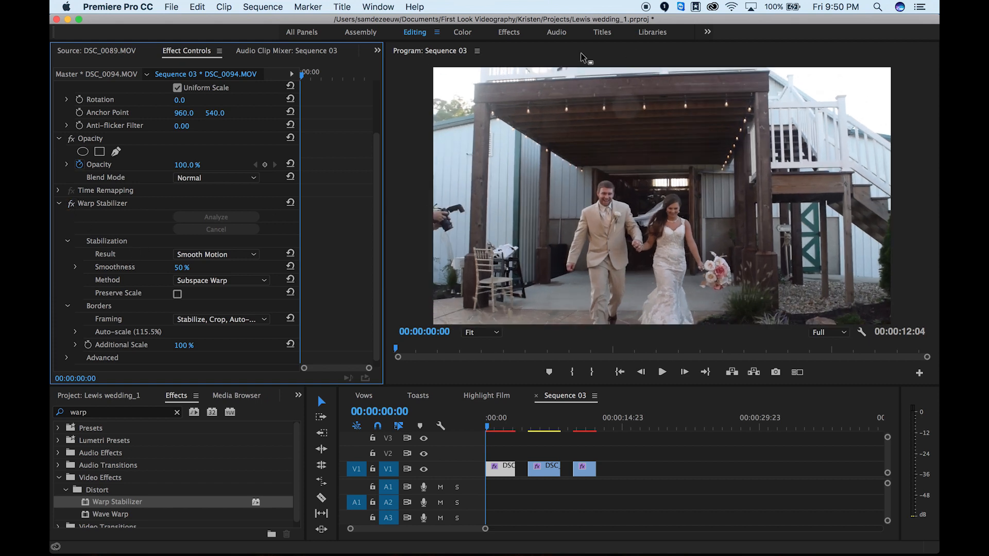
mouse_move(432, 152)
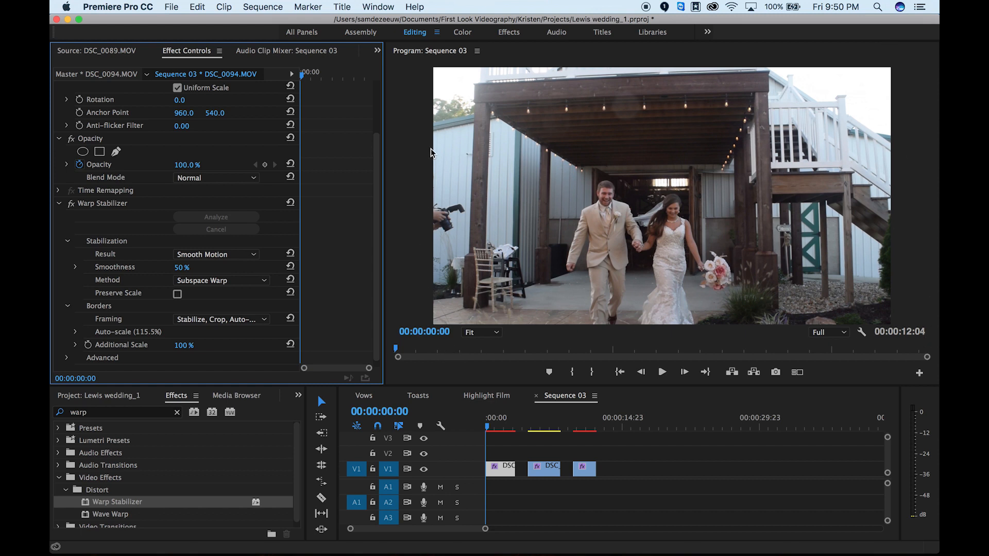
mouse_move(335, 50)
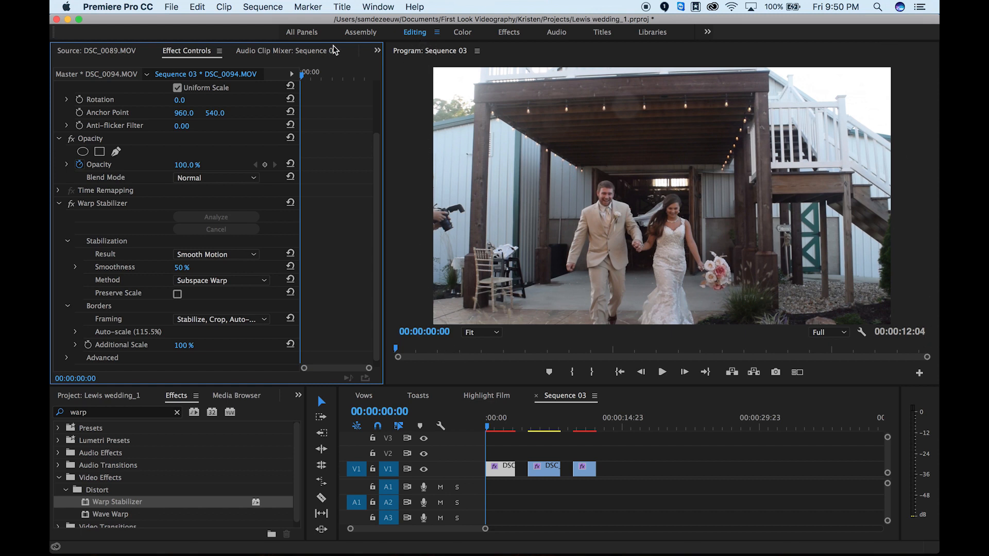
mouse_move(914, 314)
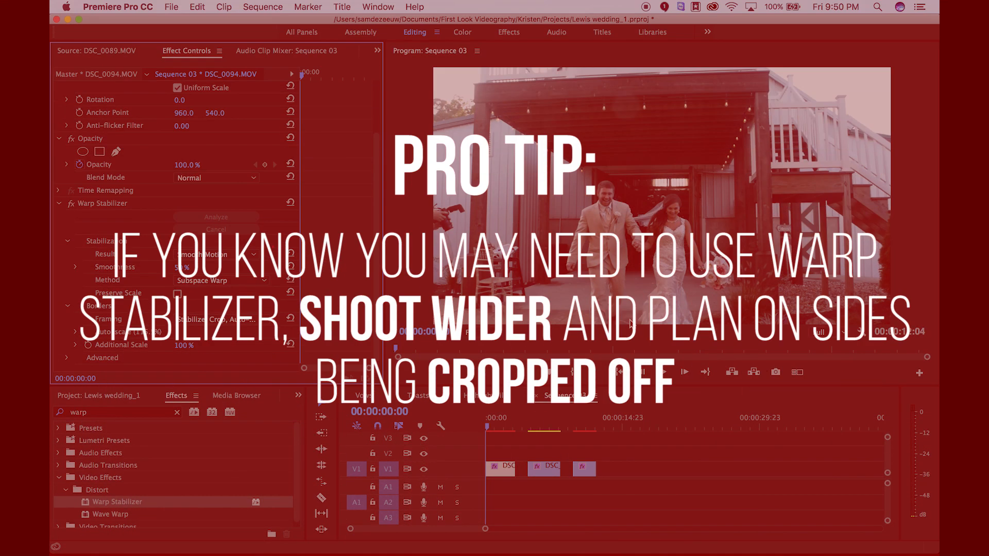
mouse_move(622, 106)
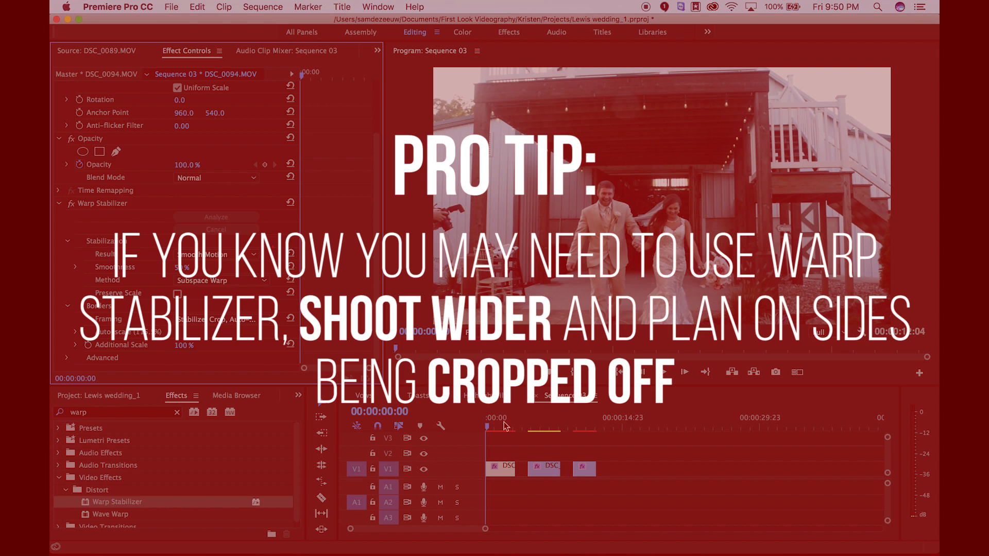
mouse_move(78, 255)
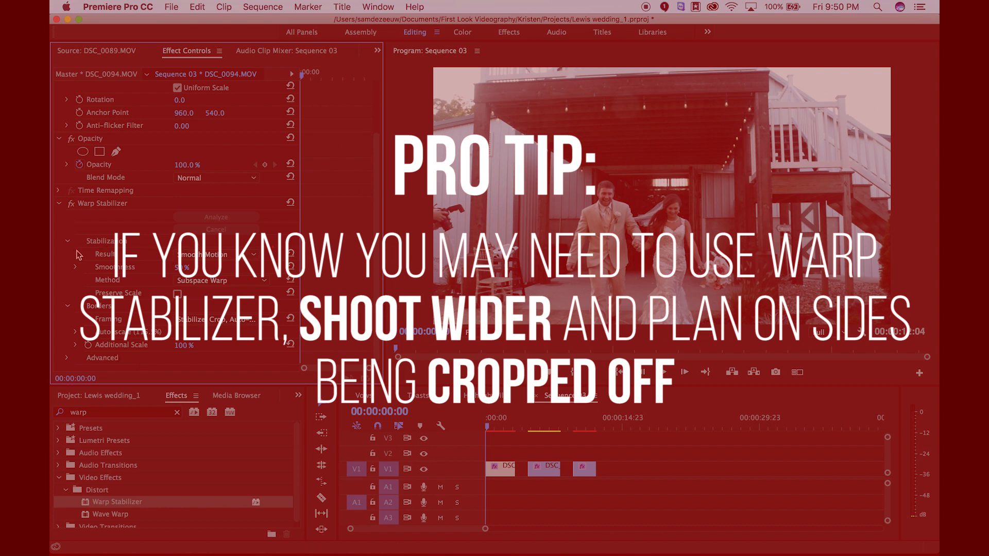
Set the wedding clip's stabilization method to Position and play back the result.
click(222, 280)
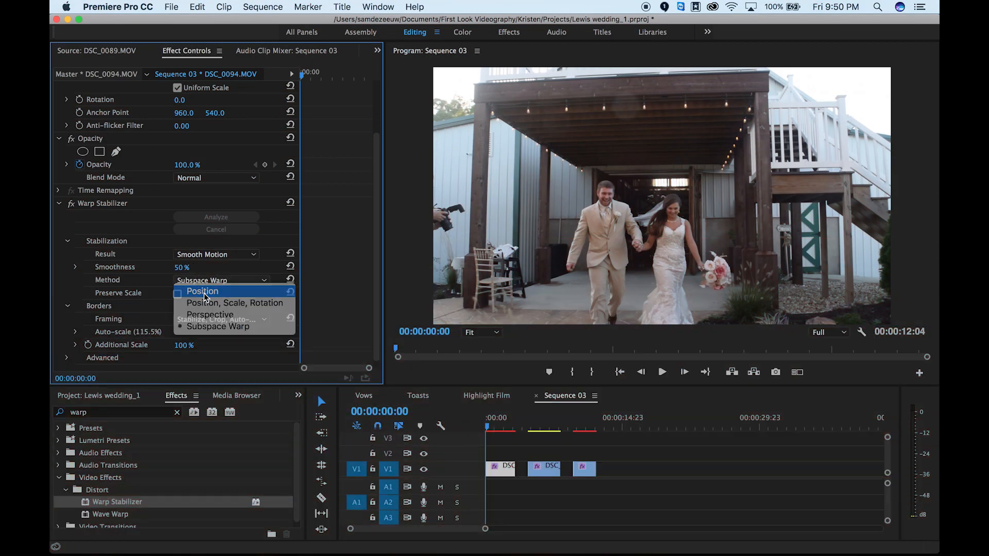
click(202, 290)
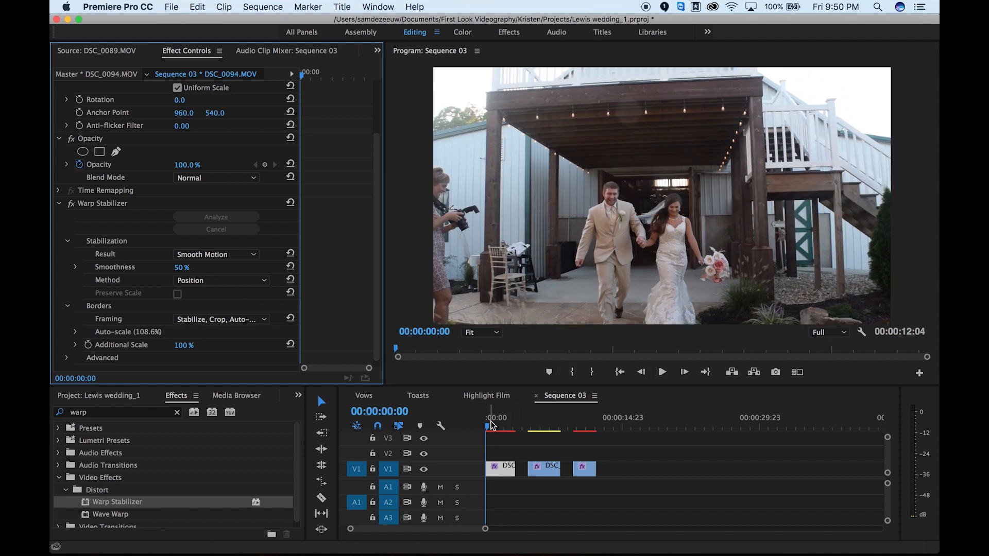
mouse_move(654, 105)
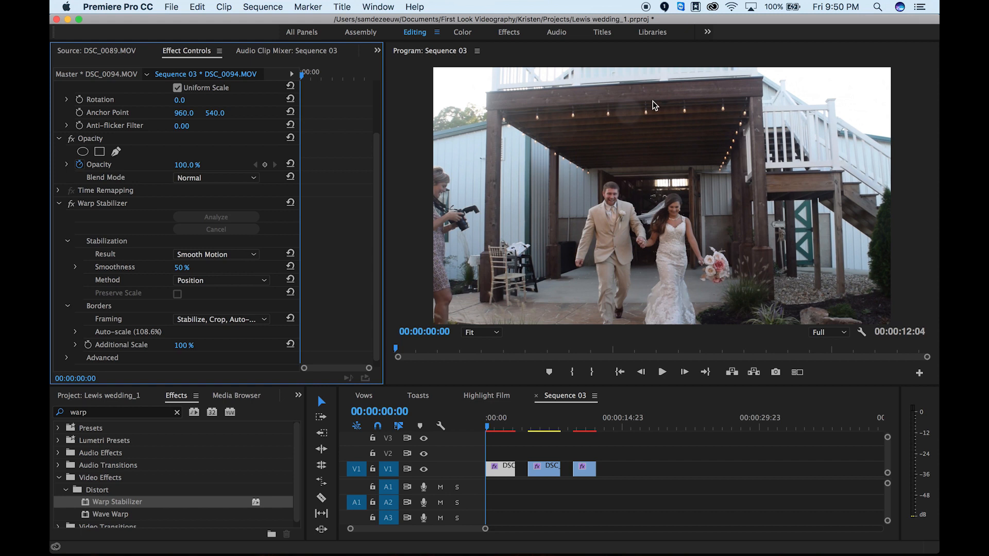
mouse_move(629, 227)
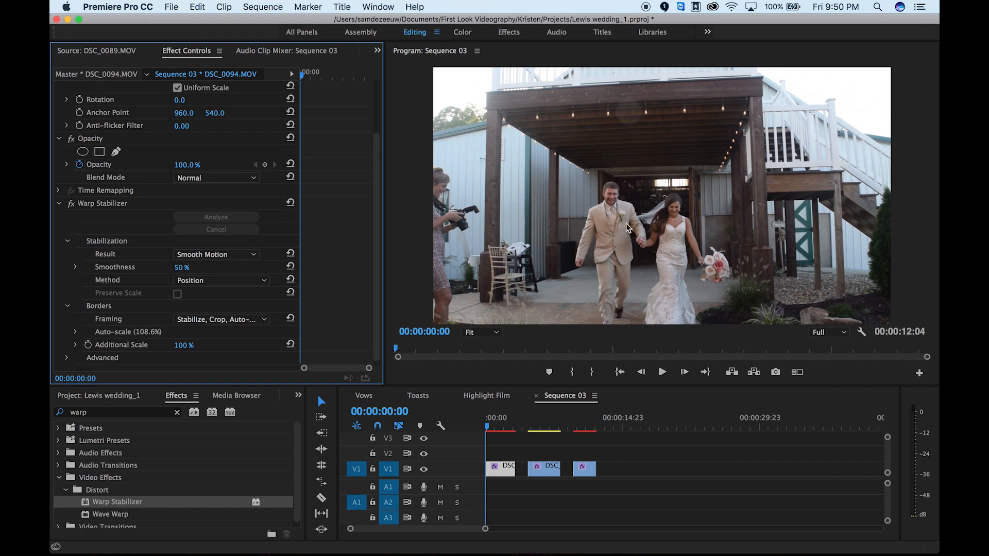
click(661, 371)
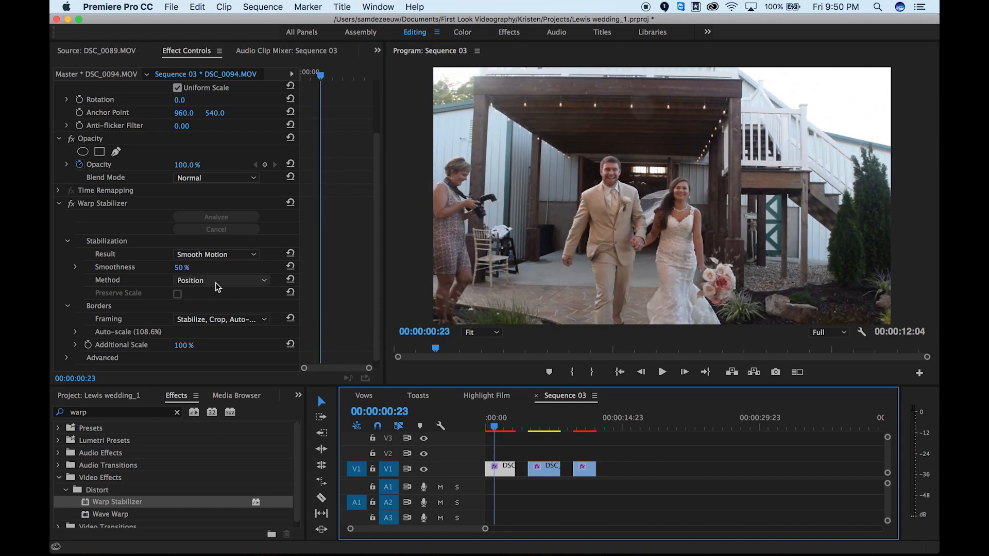
click(221, 280)
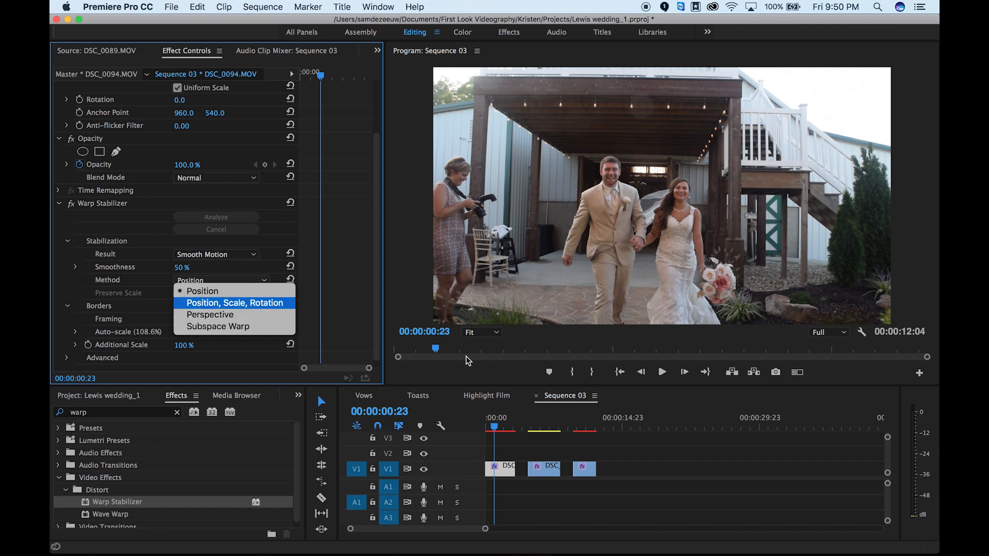
Stabilize with Position, Scale, Rotation and play the clip to compare.
click(234, 303)
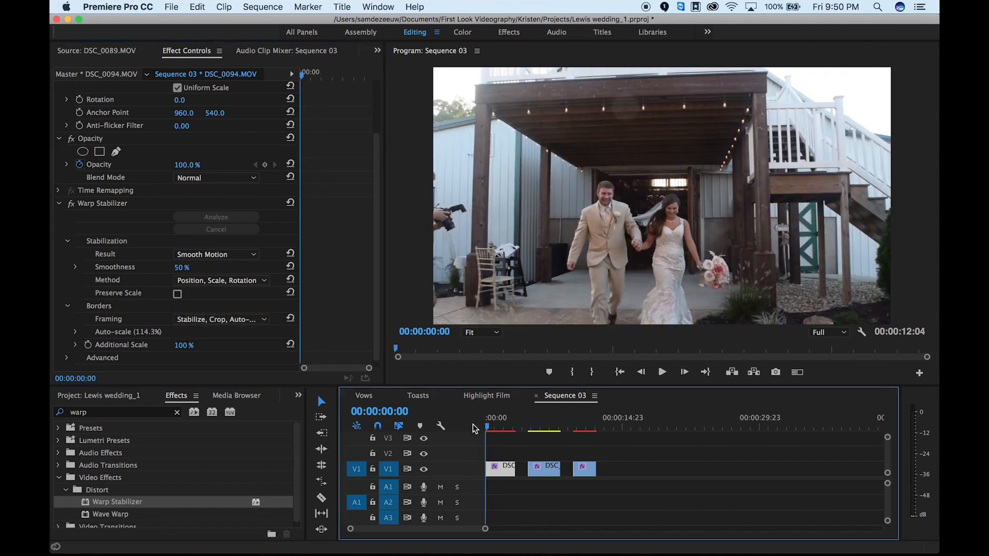
click(661, 371)
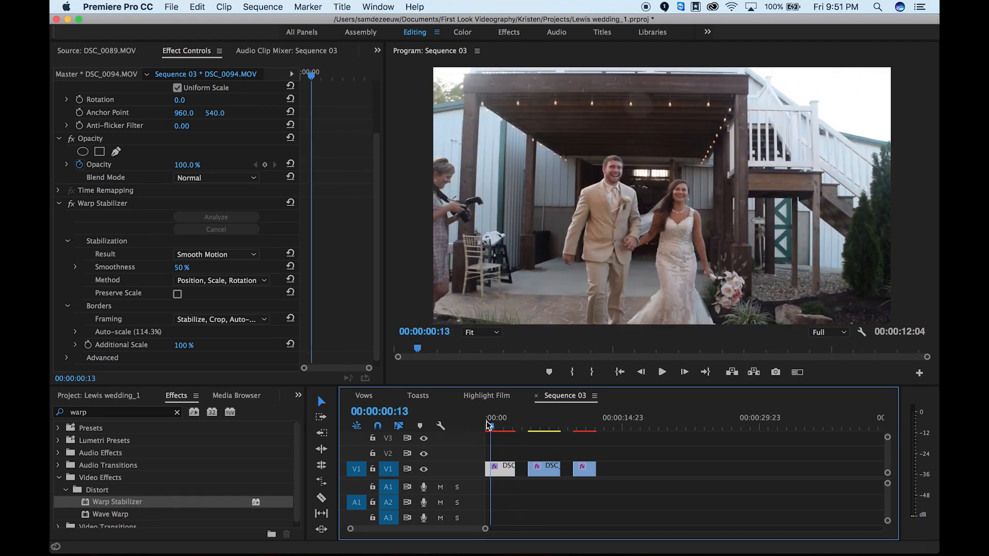
Switch the method to Perspective and replay the clip from the sequence start.
click(221, 280)
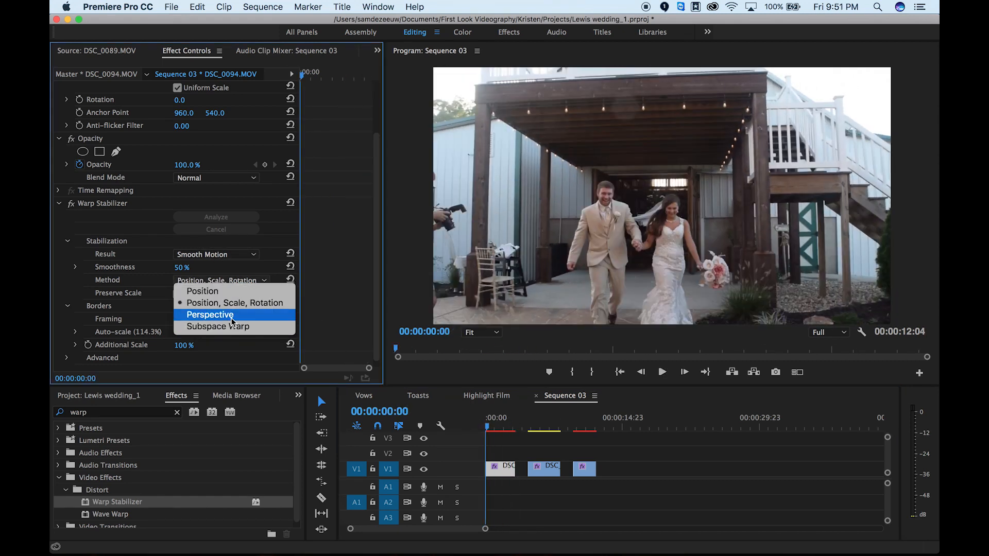
click(210, 314)
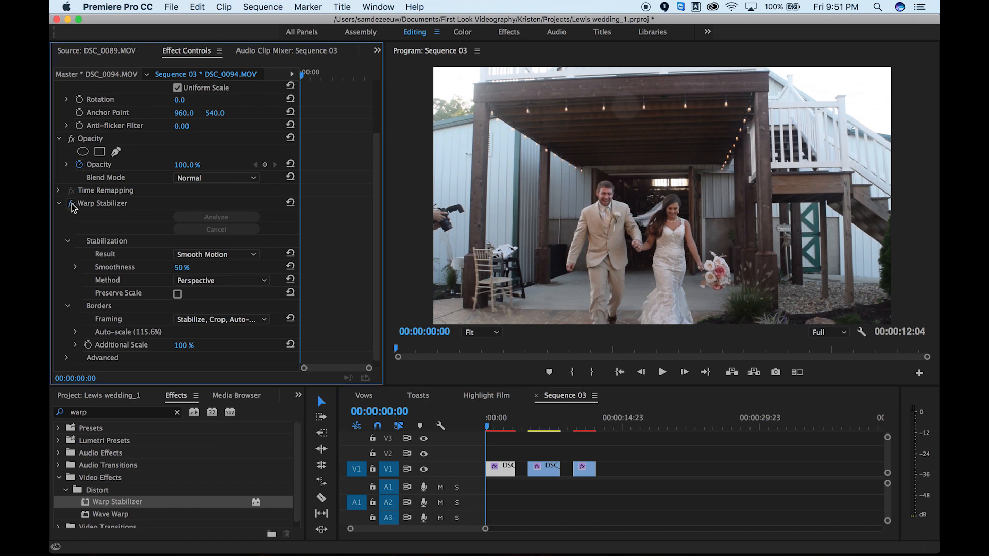
click(495, 427)
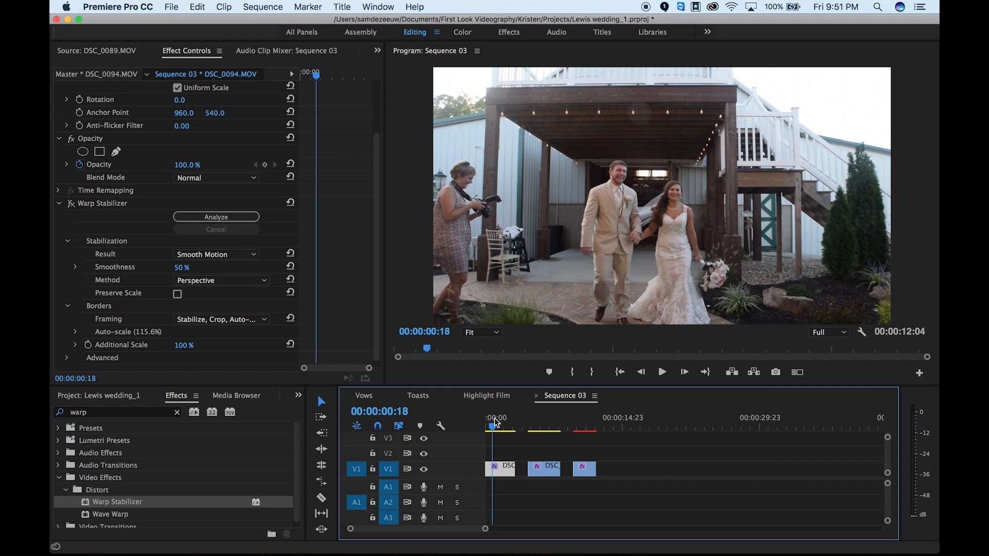
click(488, 426)
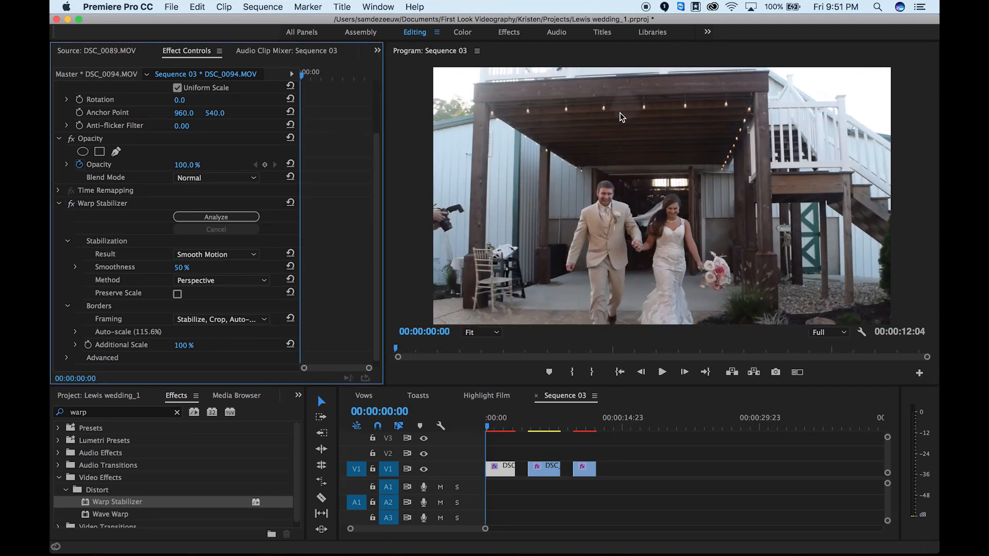
mouse_move(622, 112)
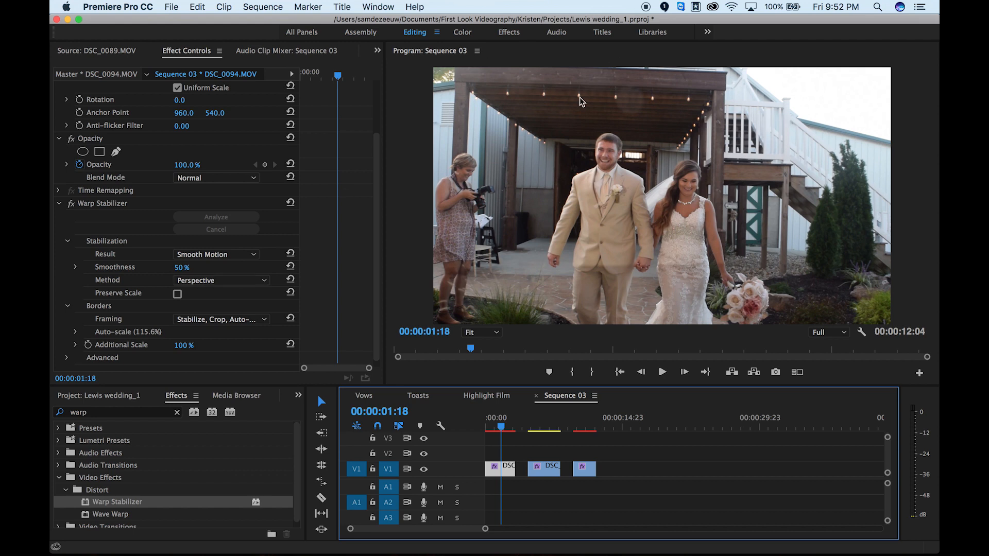
Return the method to Subspace Warp and play the re-stabilized clip from the start.
click(221, 280)
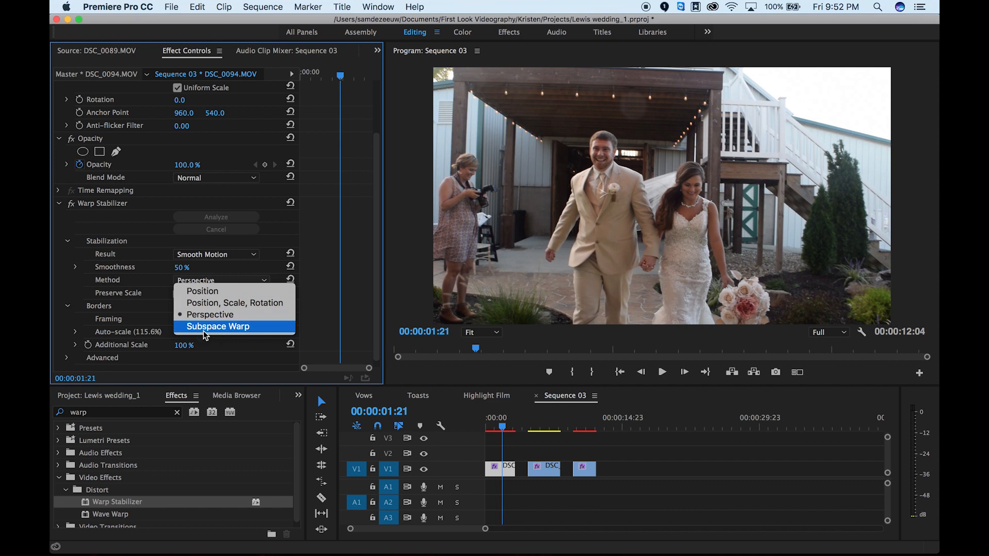
click(218, 326)
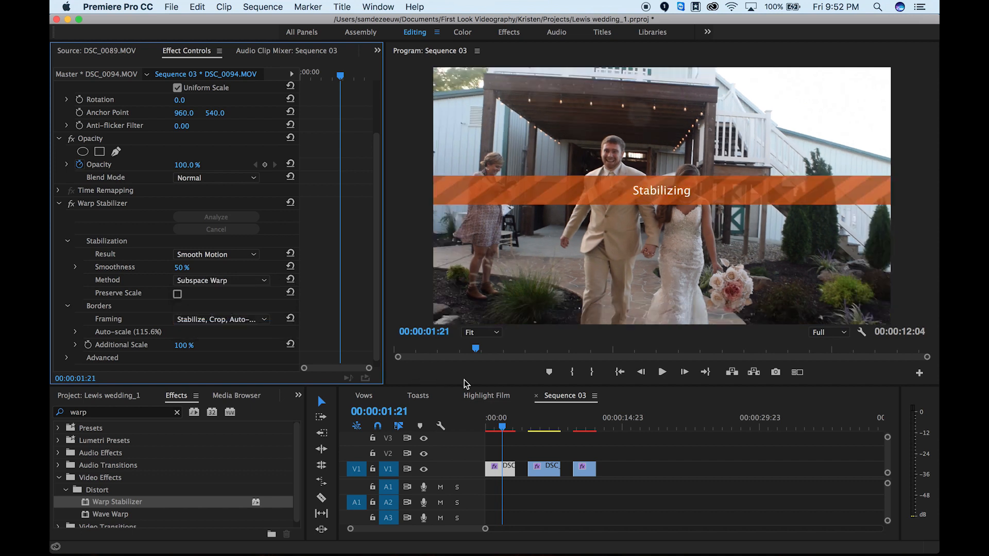
click(486, 429)
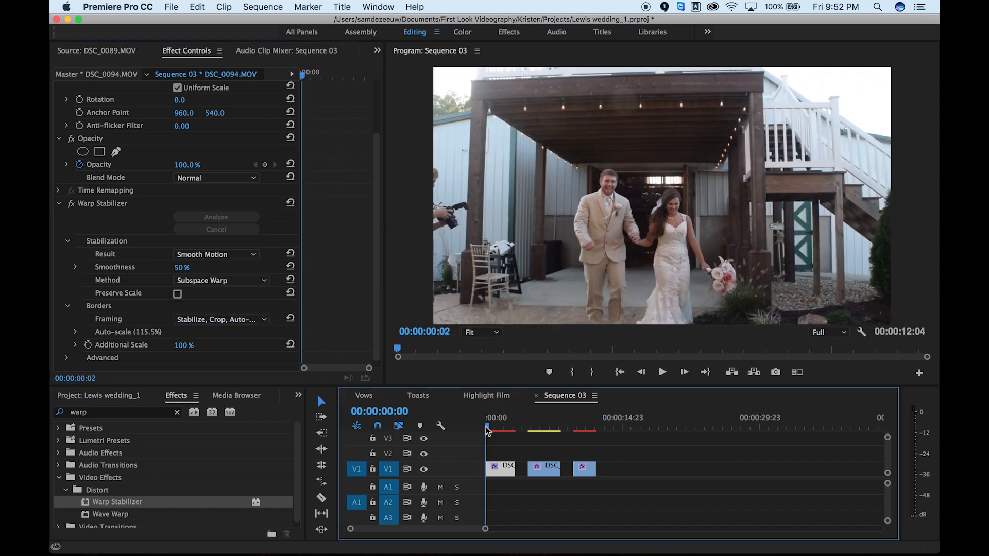
click(661, 372)
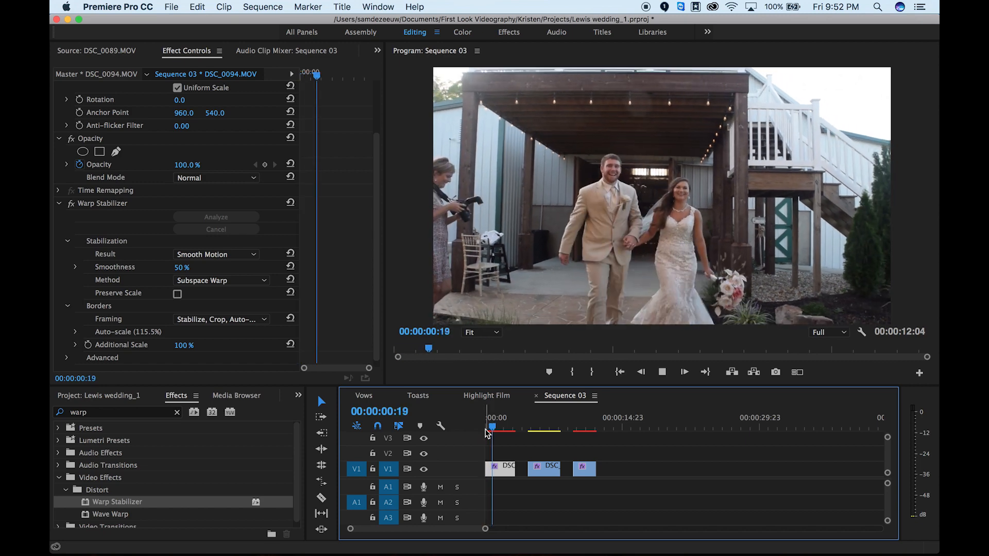